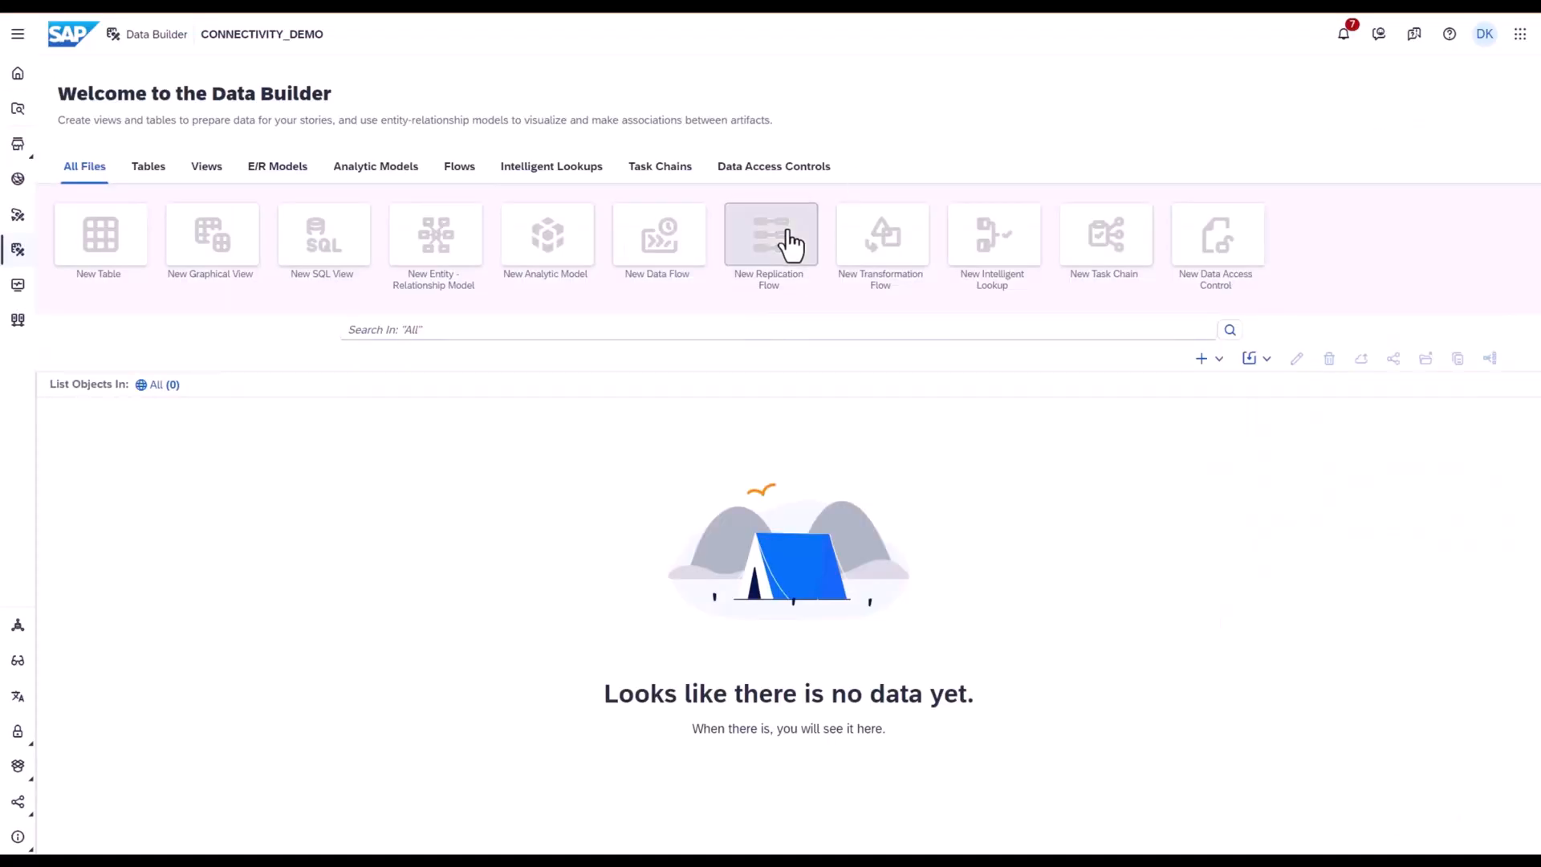
Step: Start a new replication flow with CONFLUENT_DEMO as the source connection and pick its container
left_click(769, 241)
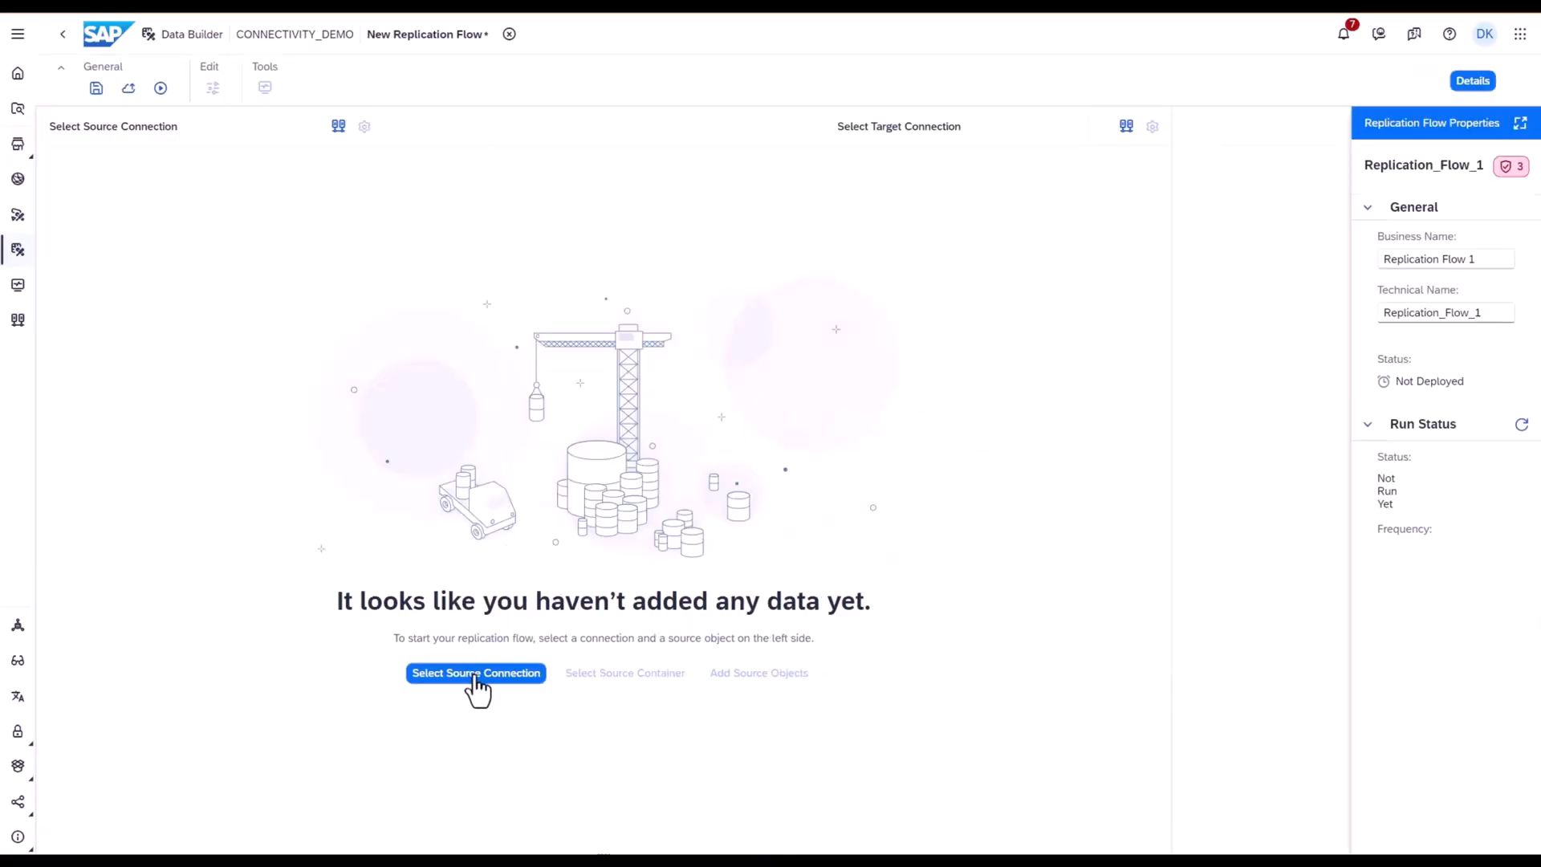
left_click(476, 672)
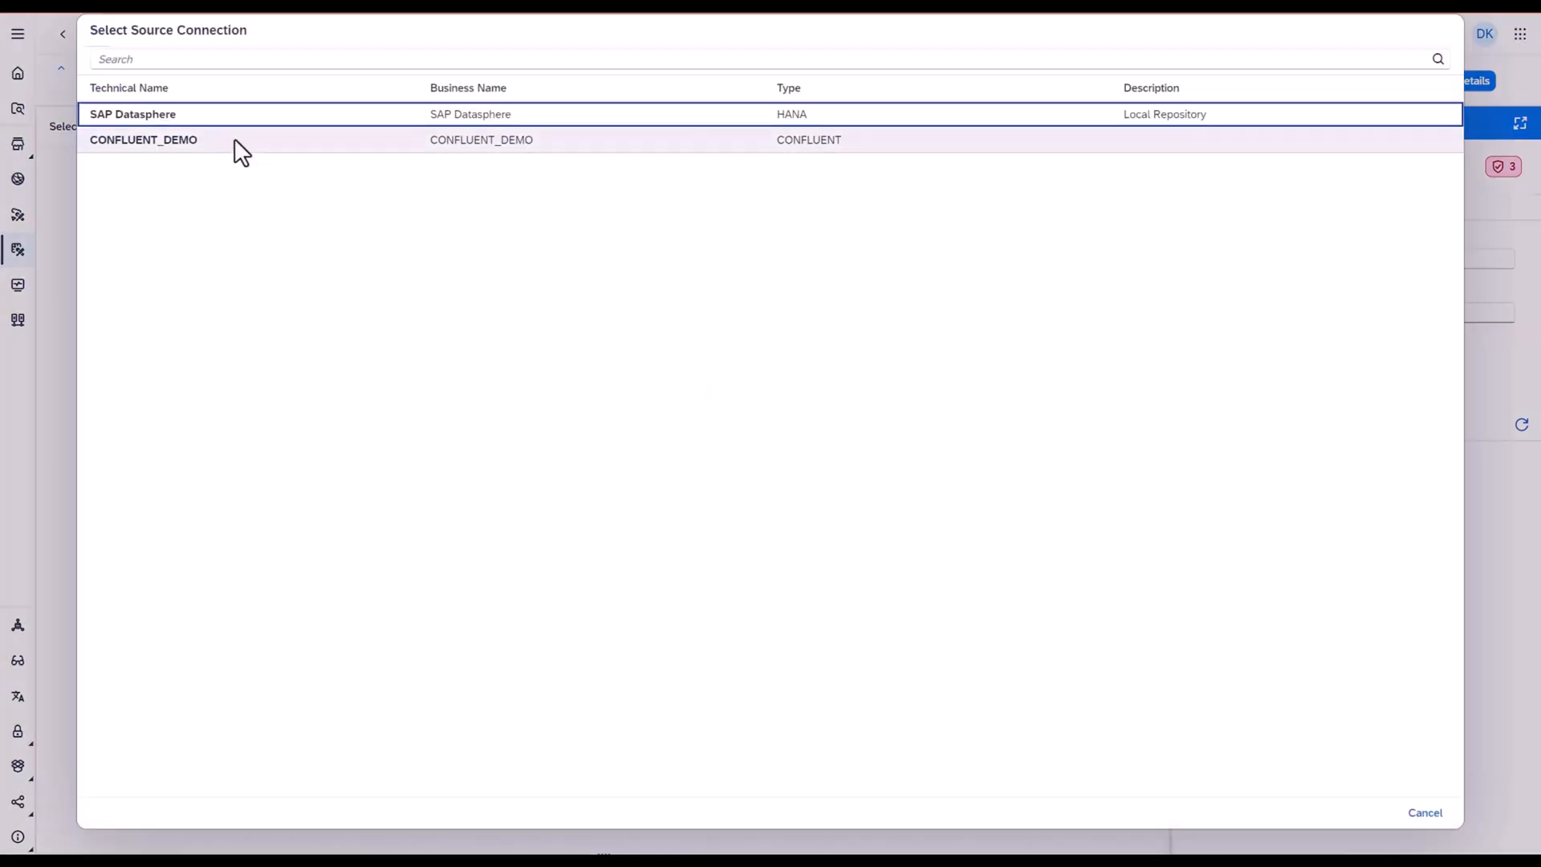
left_click(143, 139)
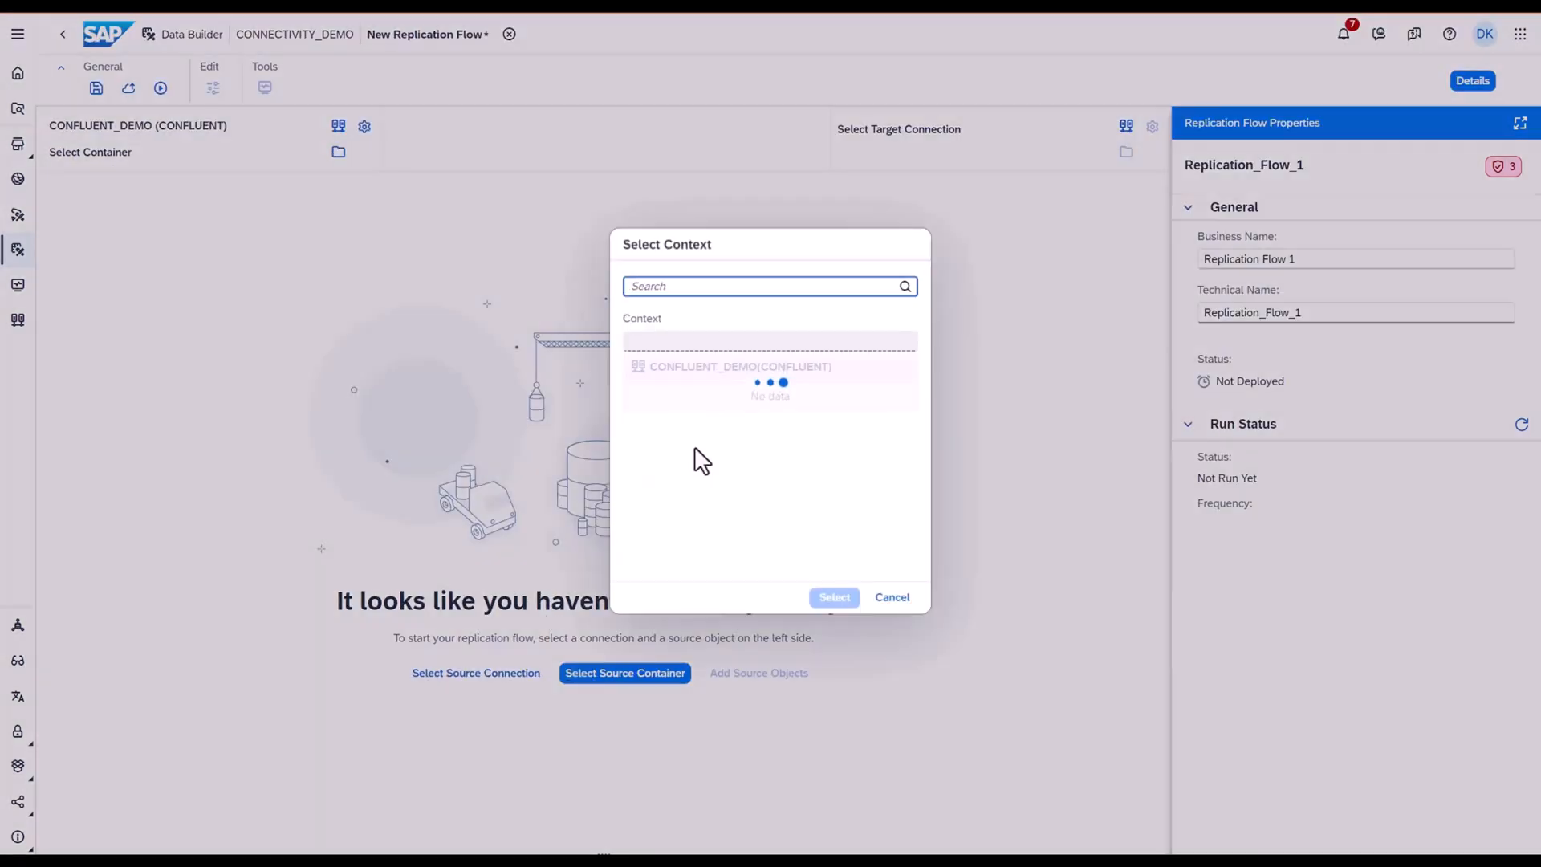
left_click(889, 597)
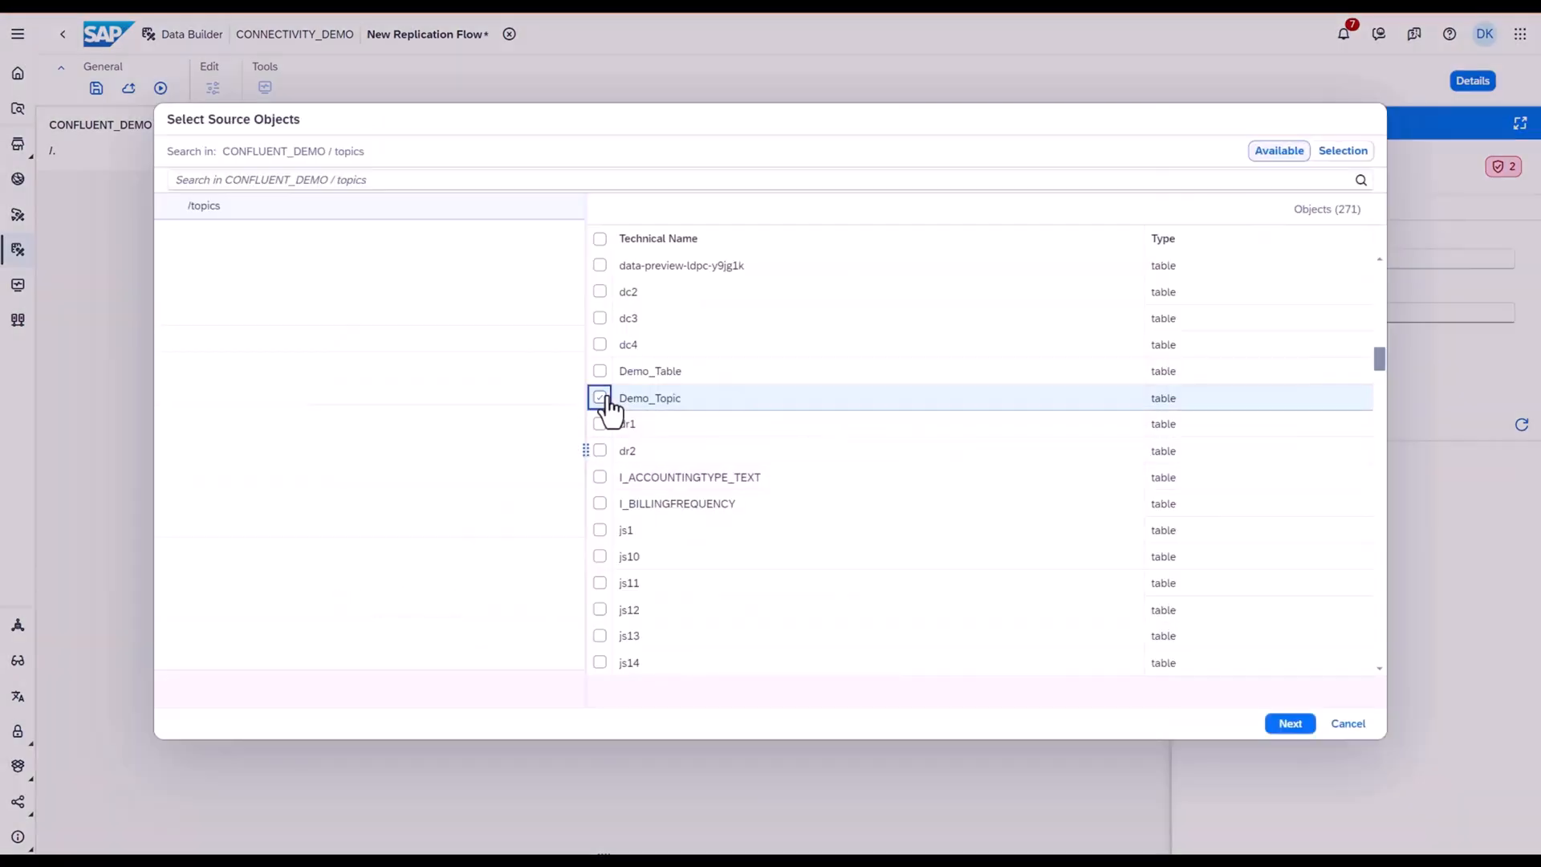
Step: Add Demo_Topic as the source object and choose the SAP Datasphere target connection
left_click(1290, 723)
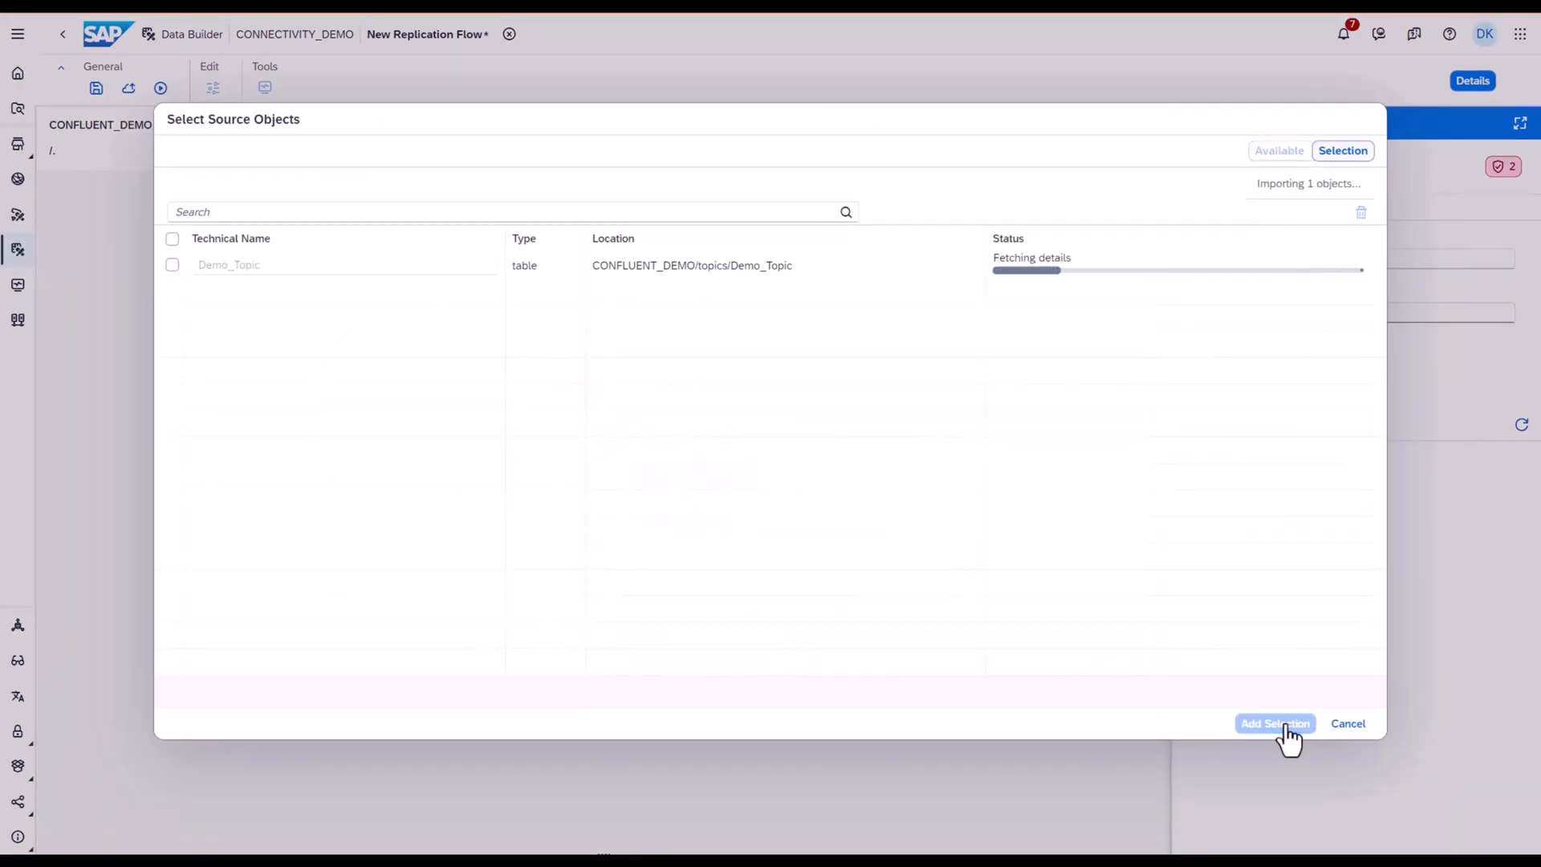
left_click(1274, 723)
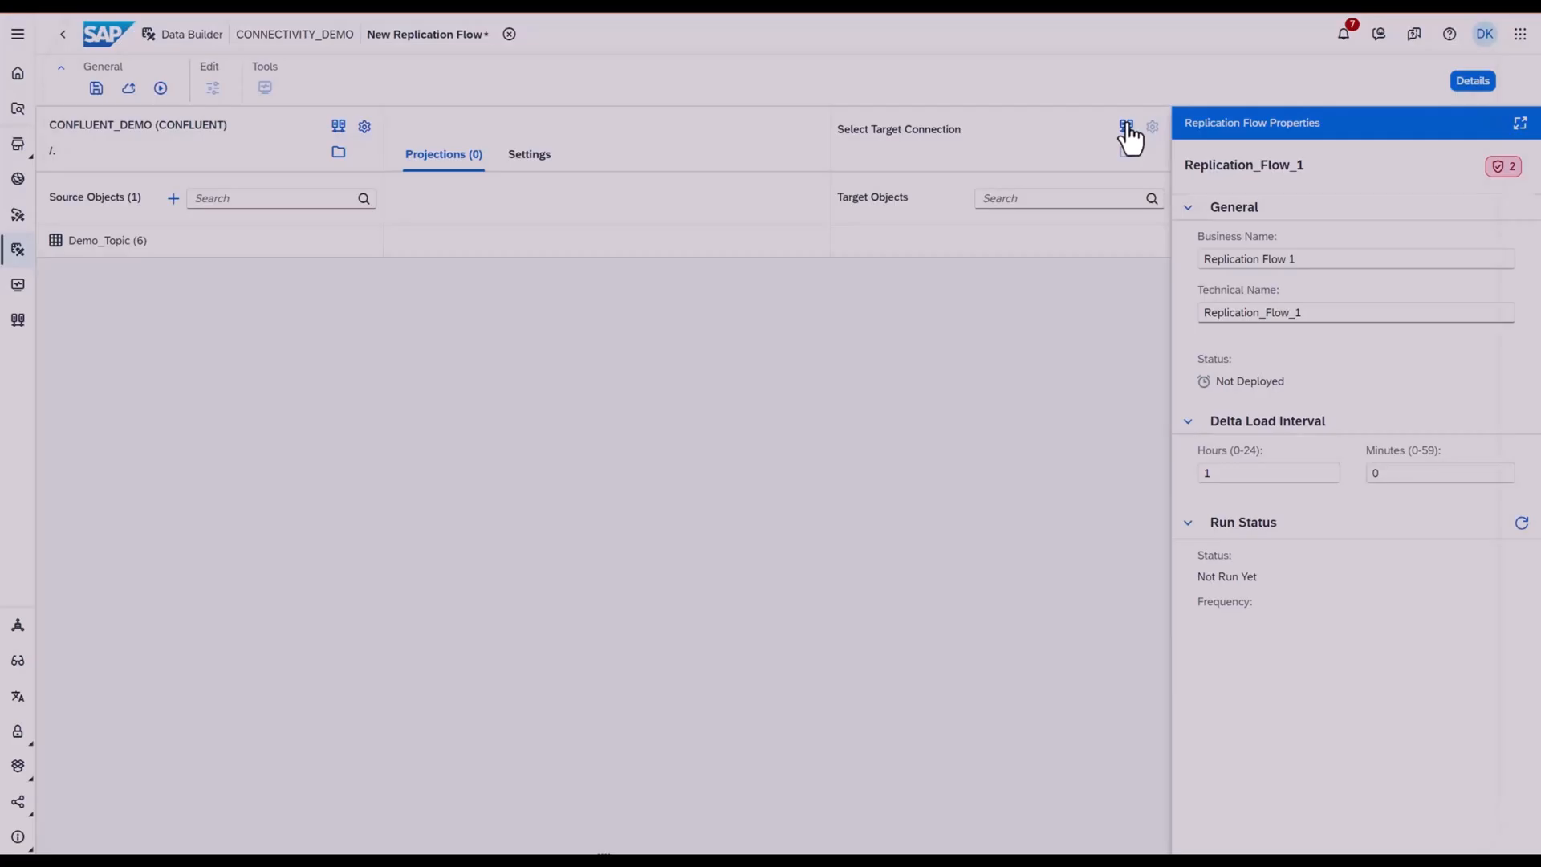
left_click(1125, 126)
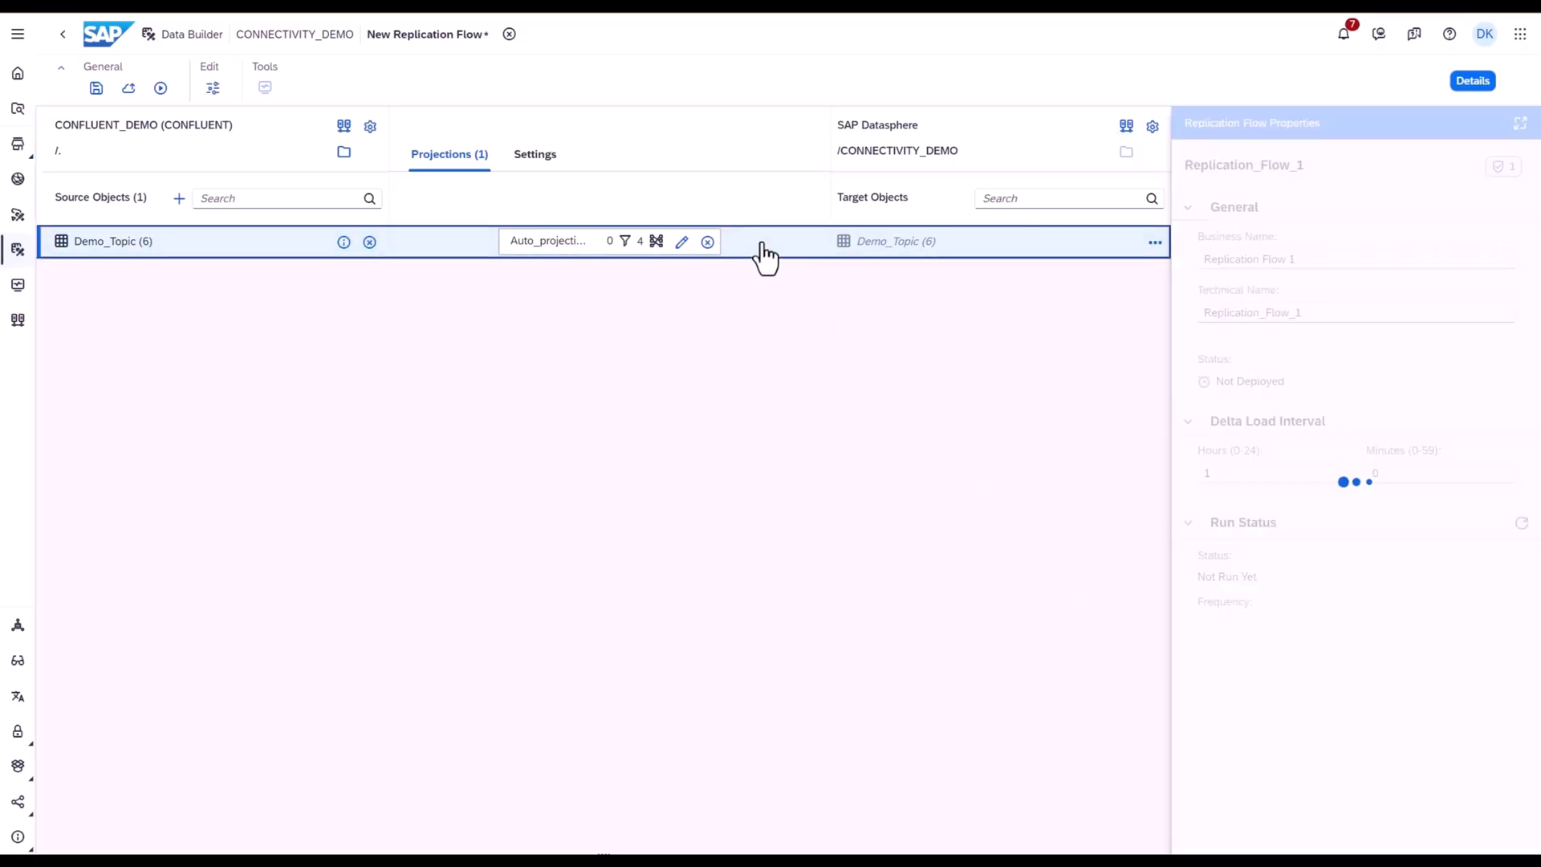
Step: Configure and save the schema for the Demo_Topic mapping
left_click(113, 241)
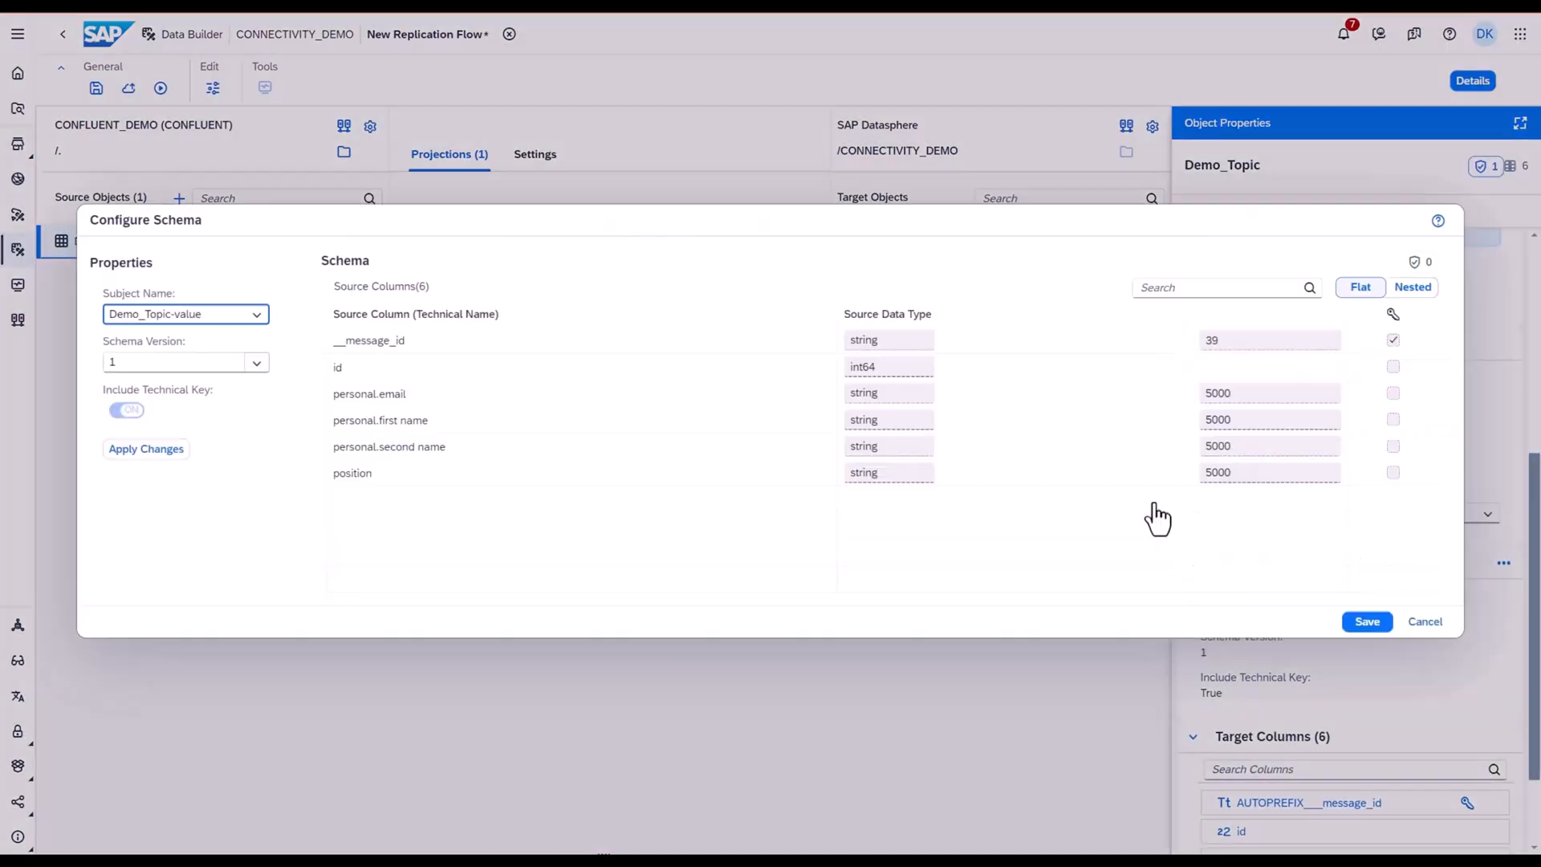
left_click(1413, 286)
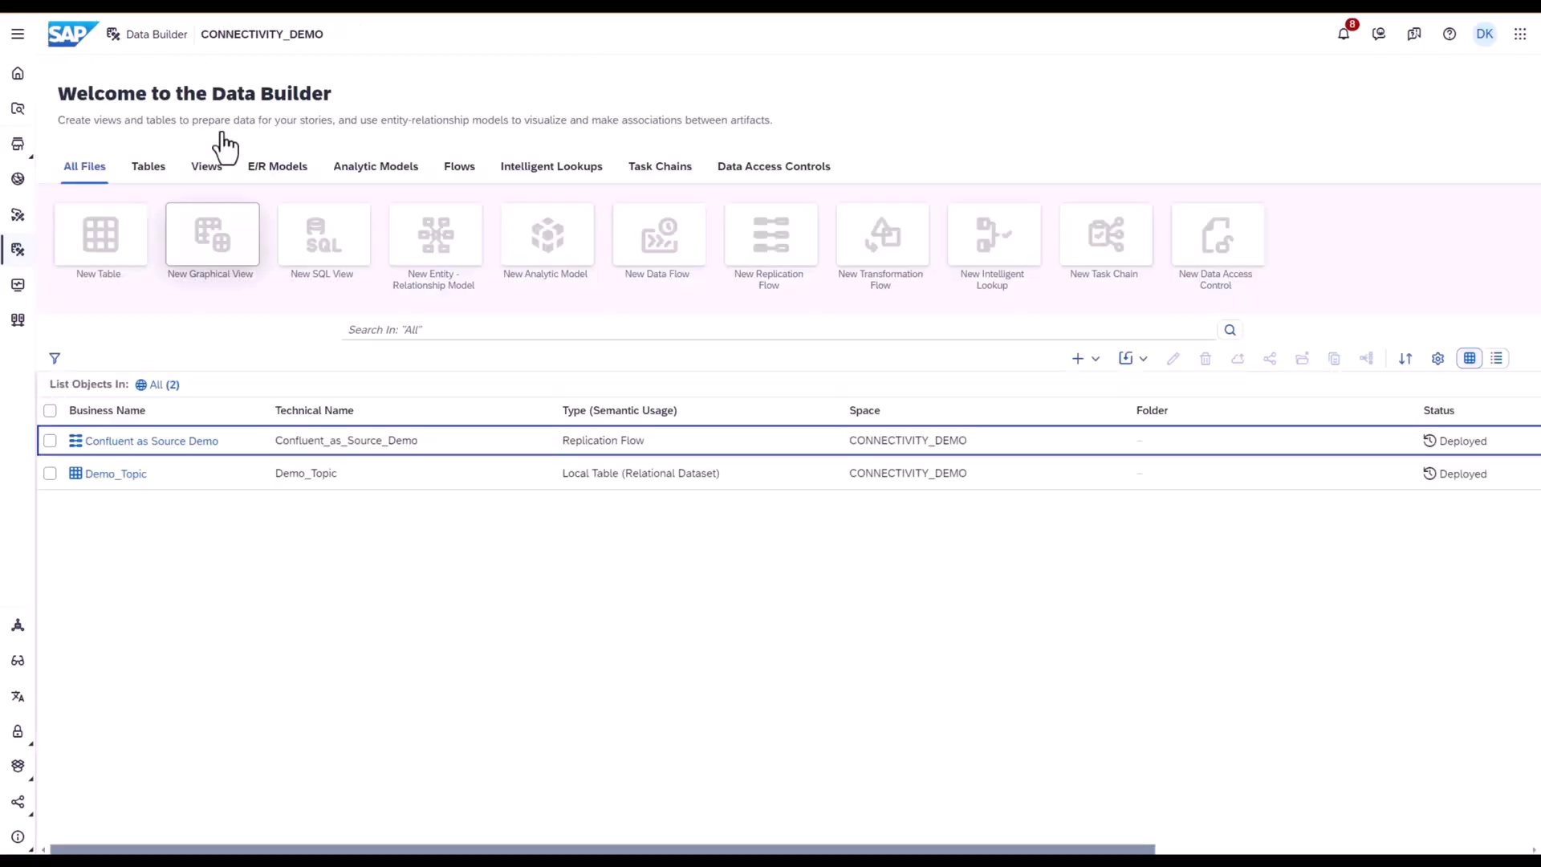
Step: Open Sales_Task_Chain from the Book Space Data Builder
double_click(115, 472)
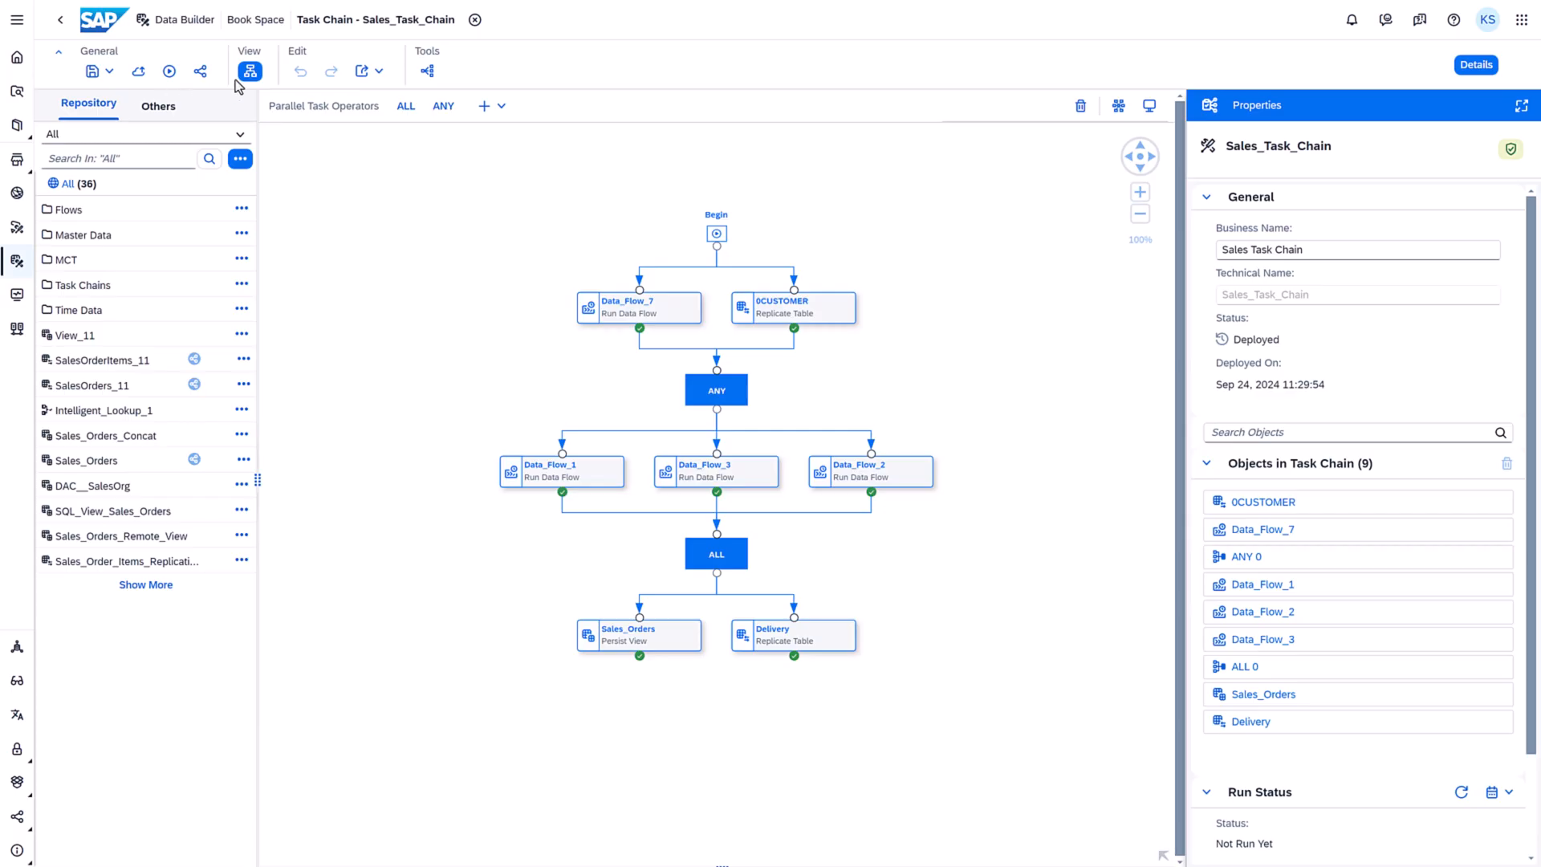
Step: Check Sales_Task_Chain's sharing details to see the one space it is shared to
left_click(200, 71)
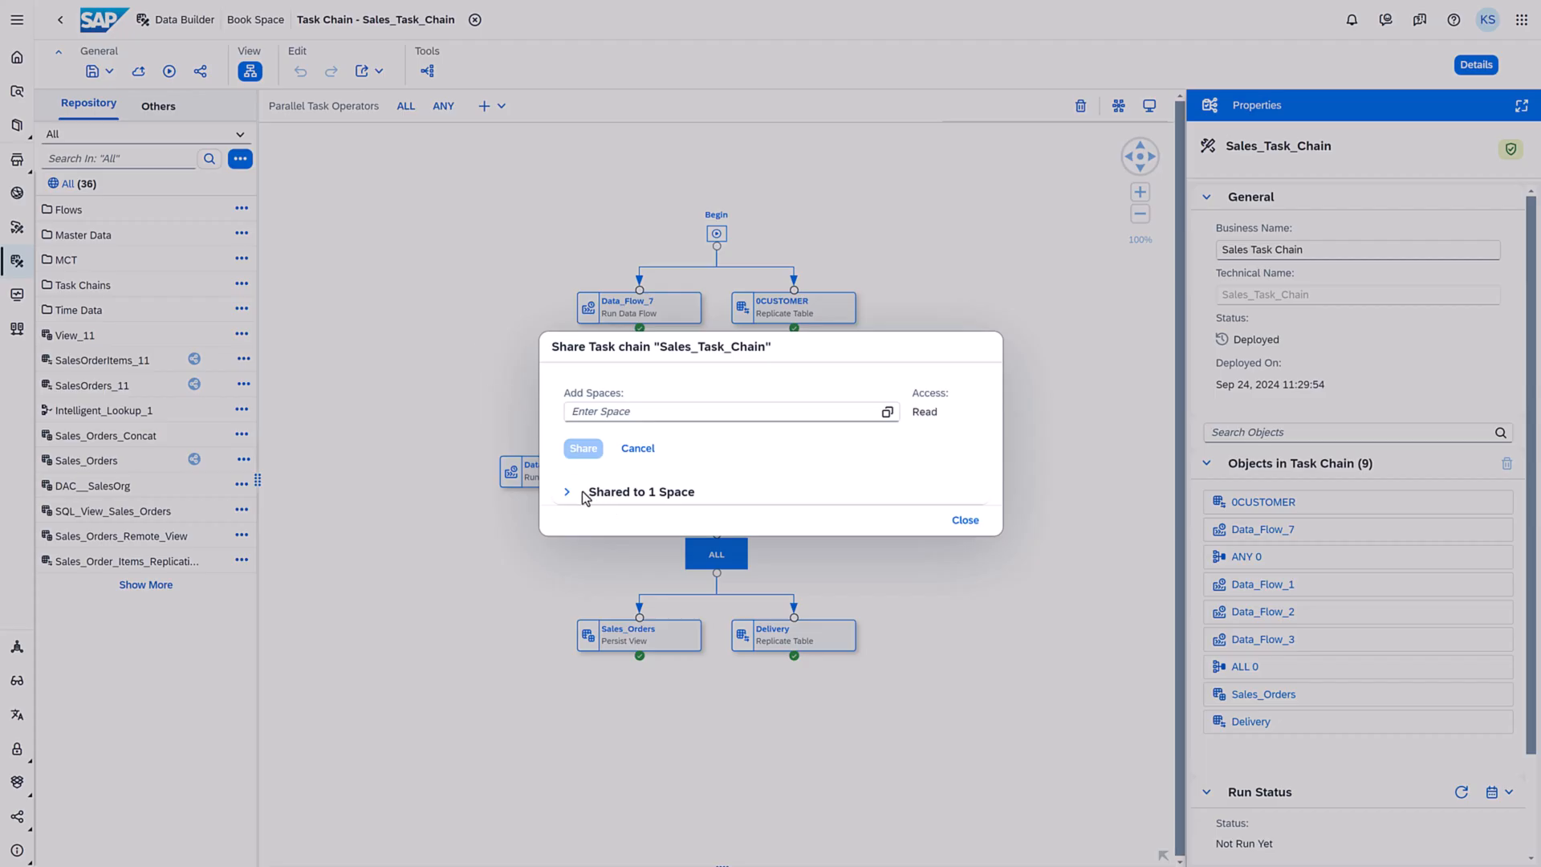
left_click(568, 491)
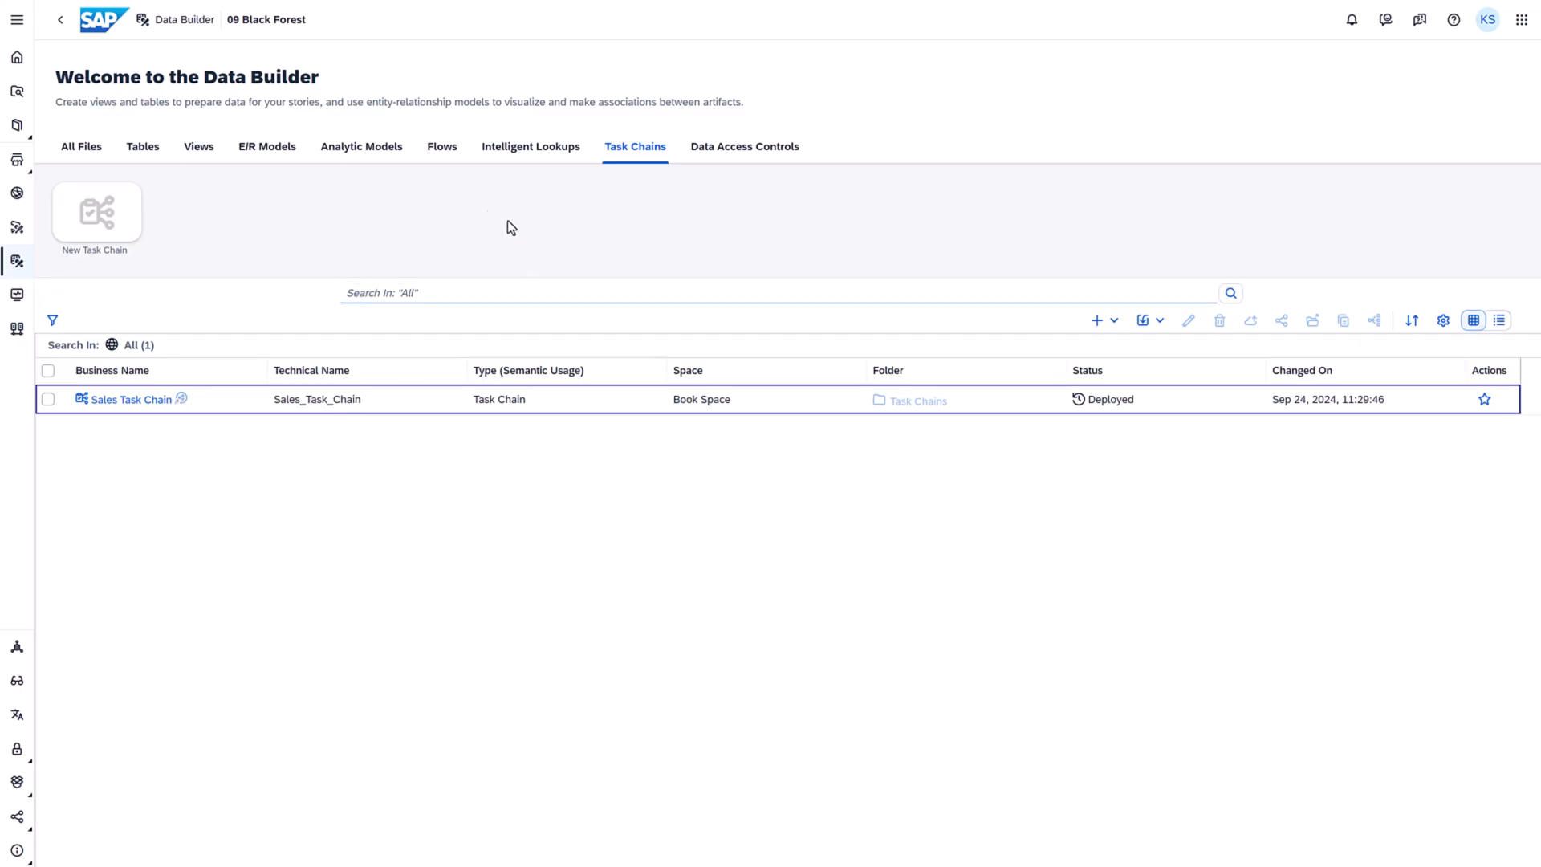
Step: Create a task chain with Sales_Task_Chain placed after Begin and inspect its properties
left_click(95, 210)
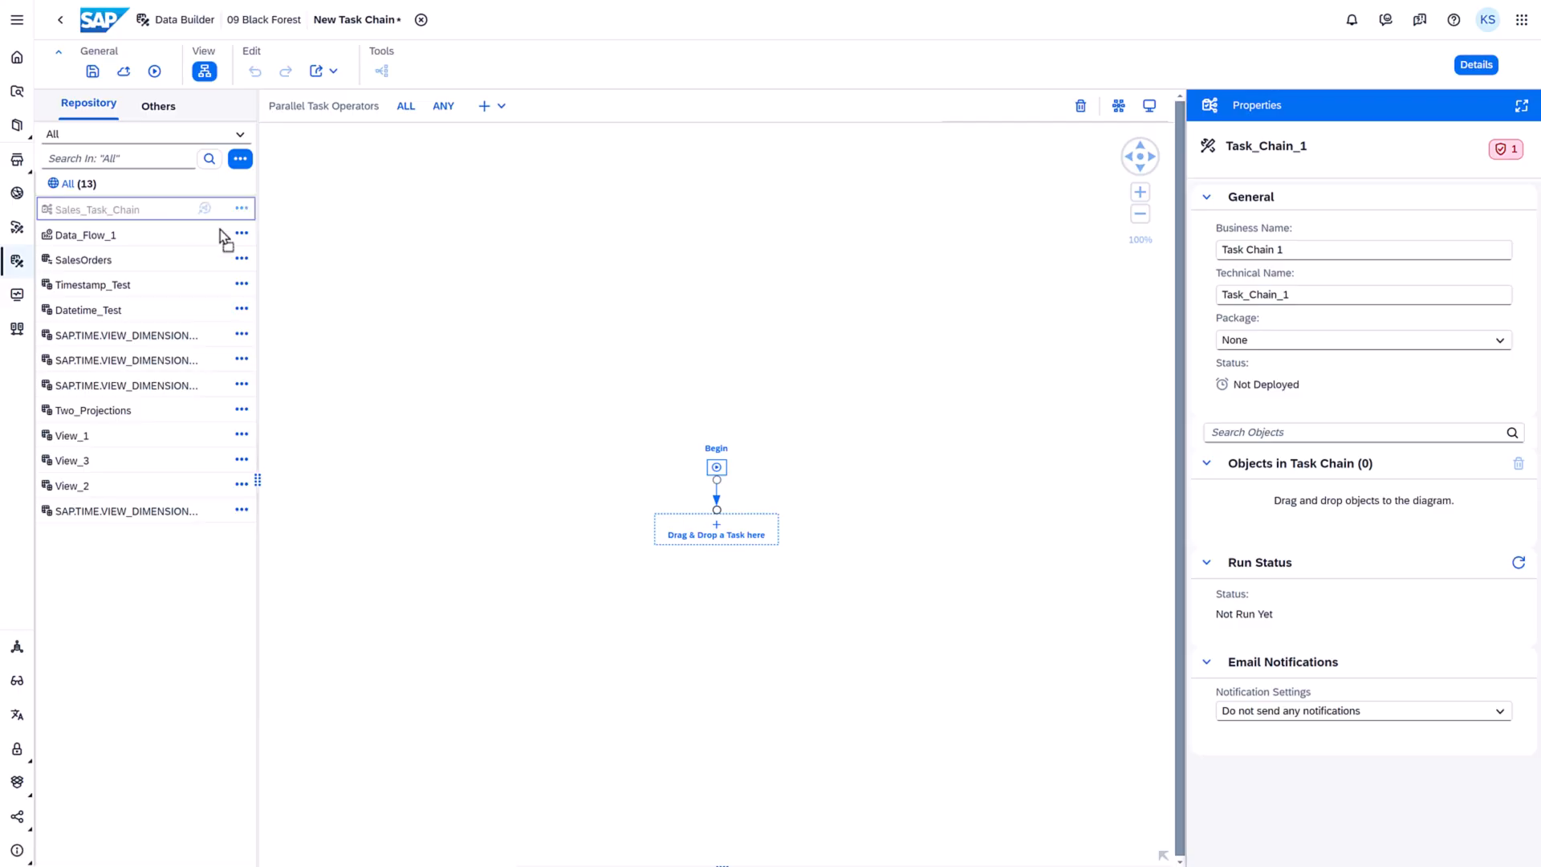
left_click_drag(96, 209, 715, 530)
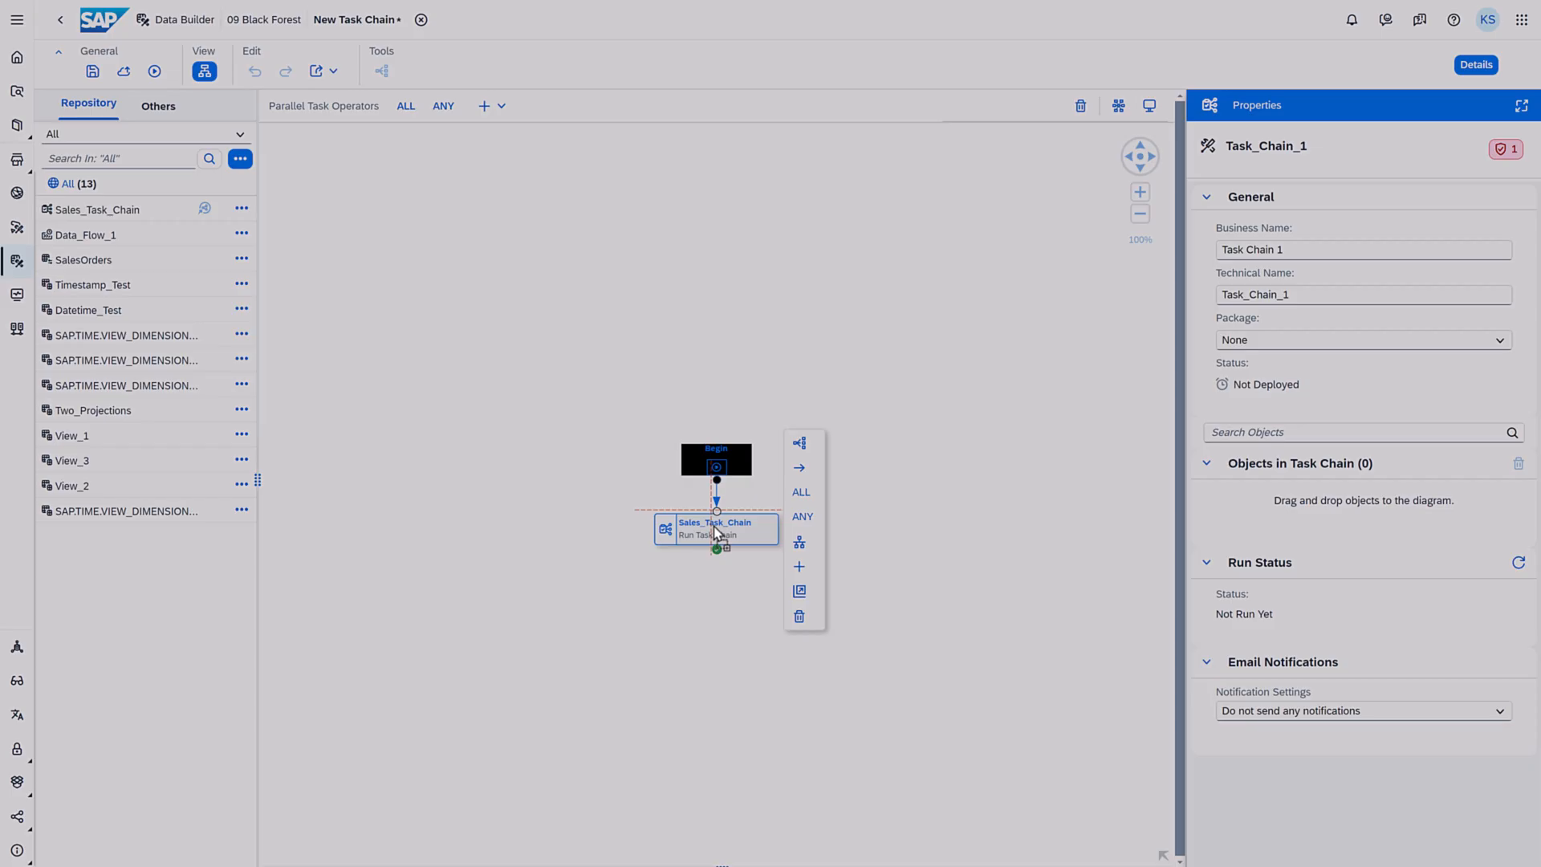
left_click(715, 529)
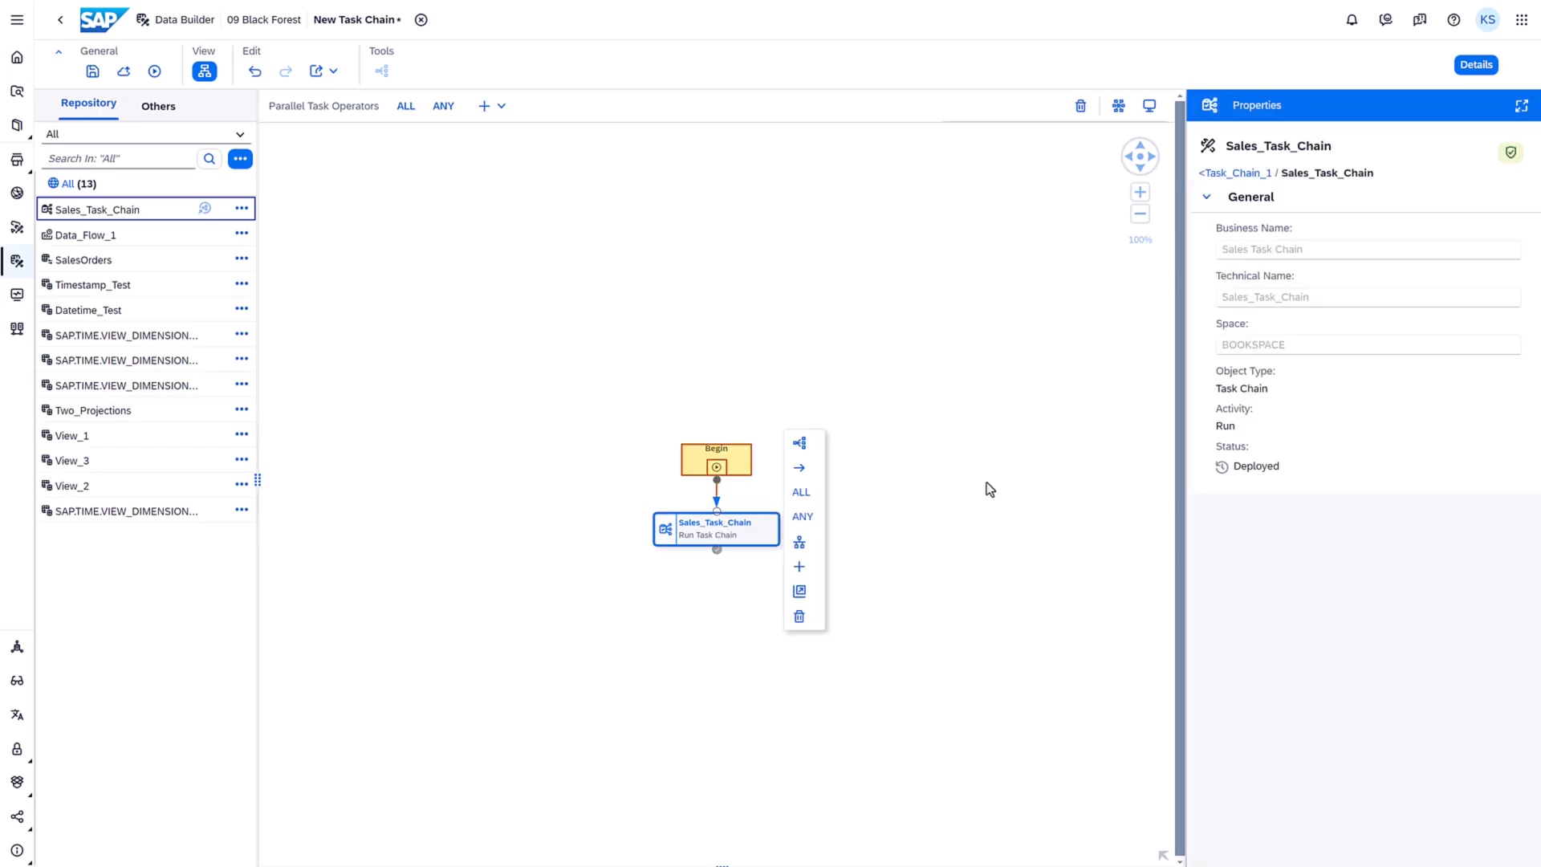
double_click(1252, 345)
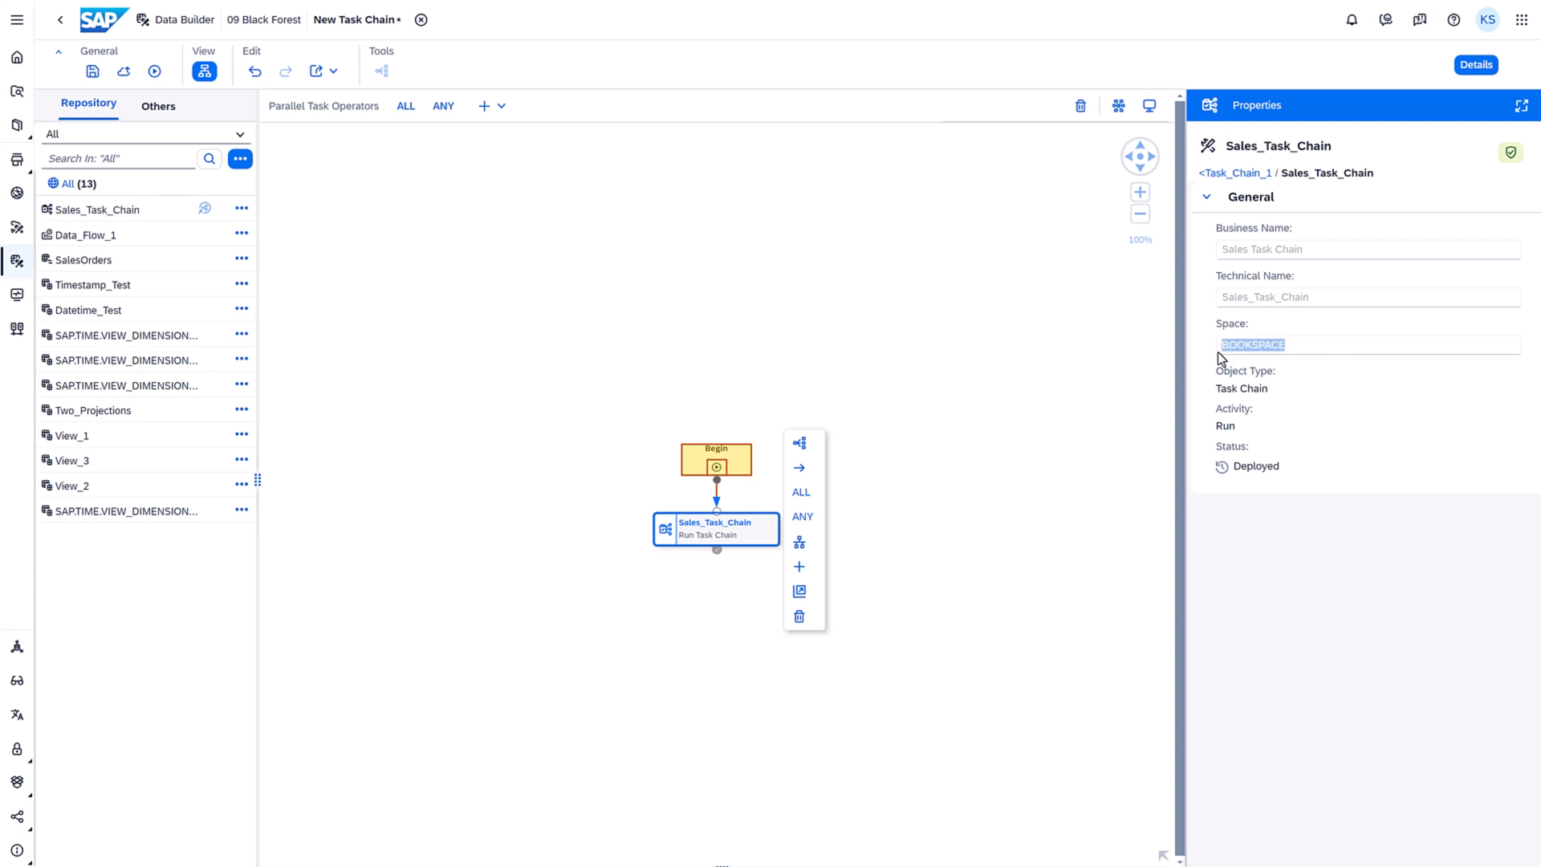
mouse_move(316, 70)
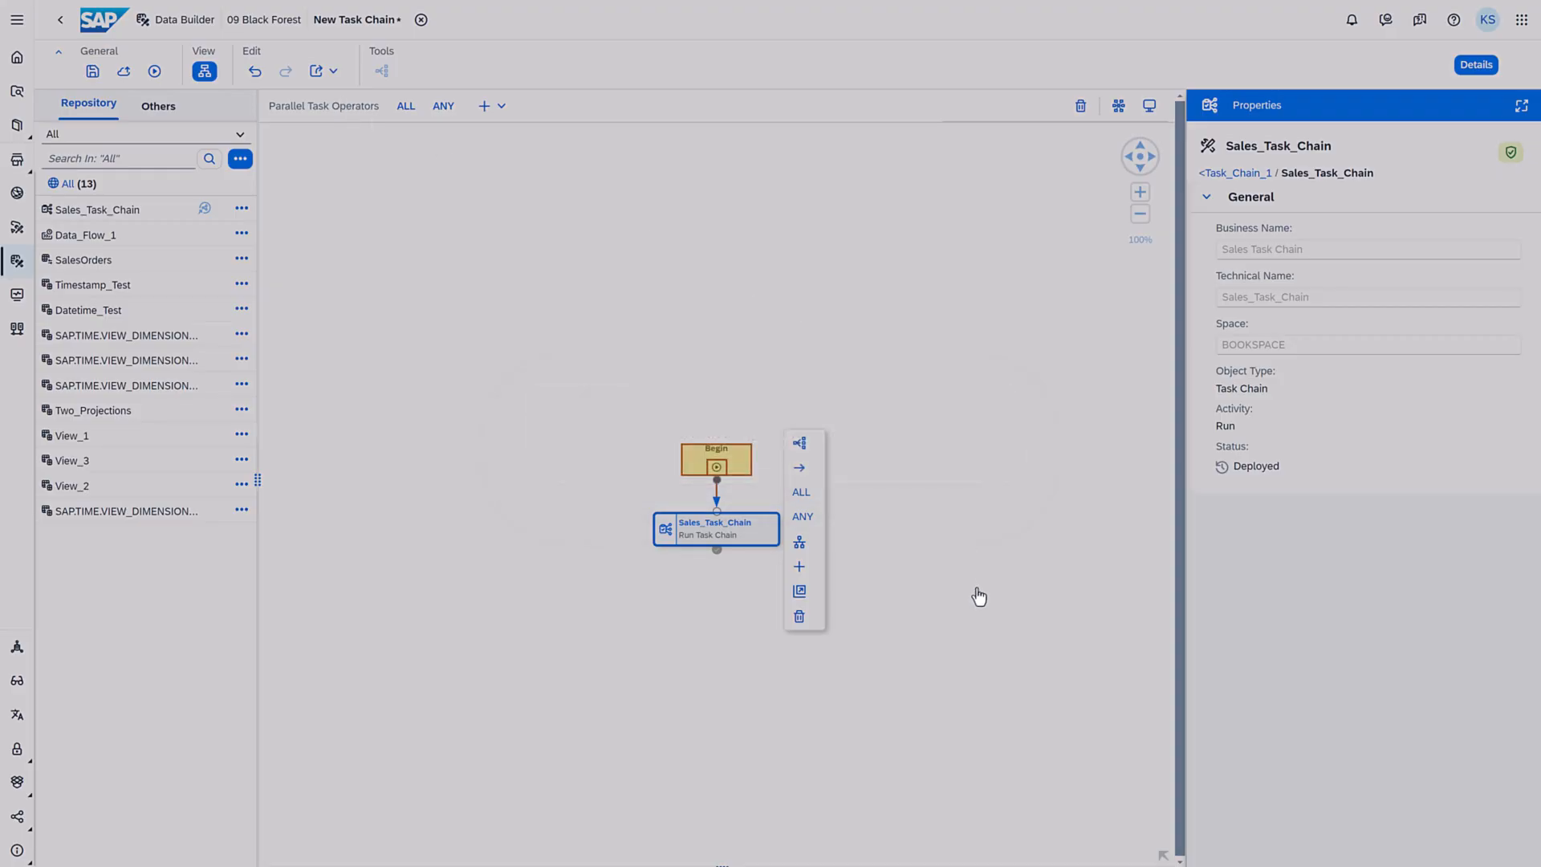
left_click(93, 70)
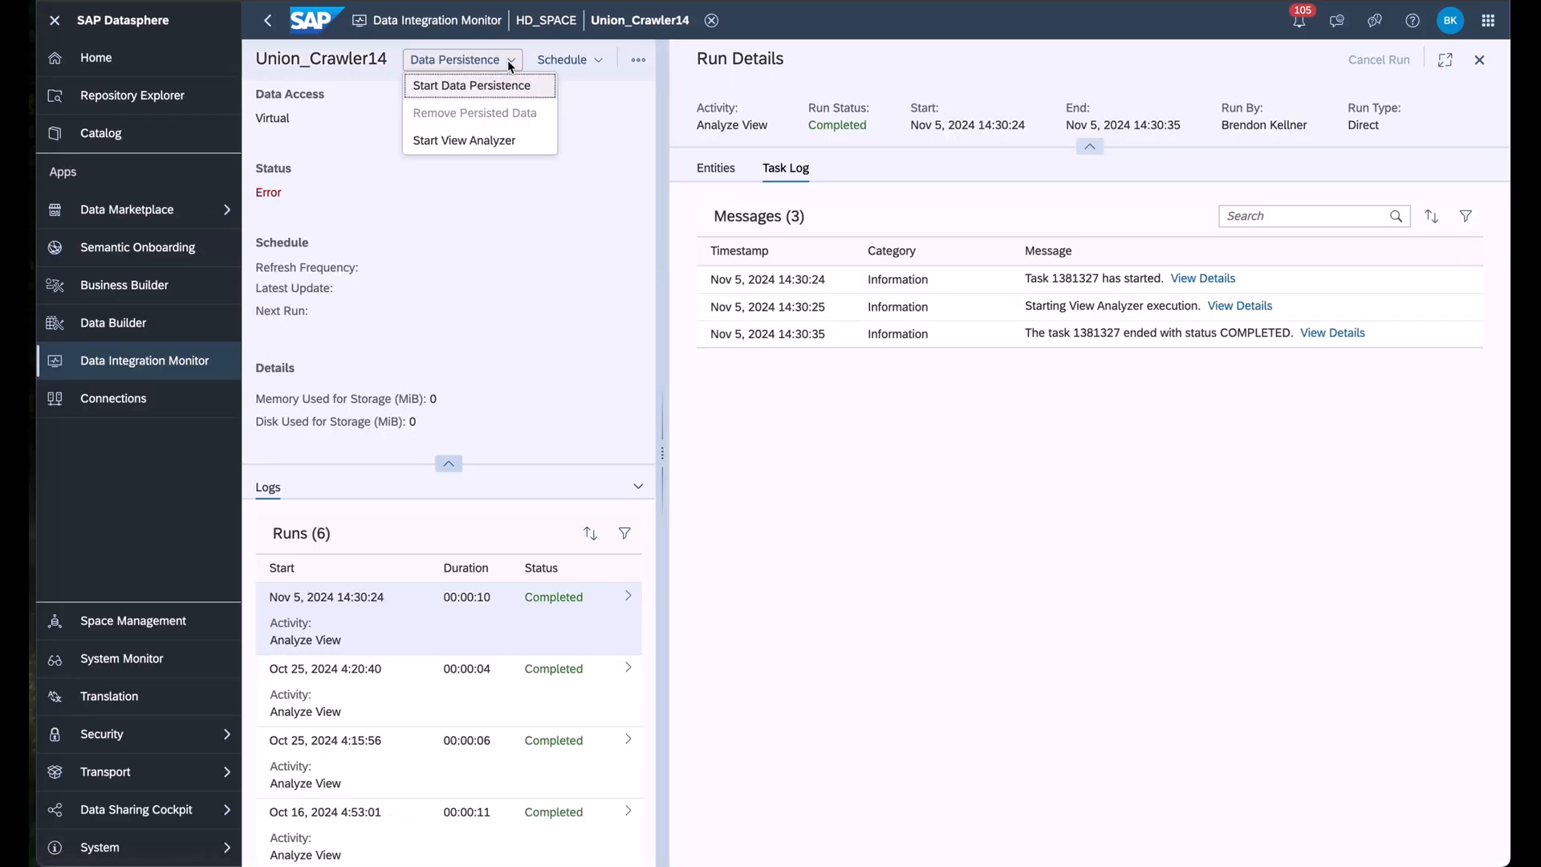
Step: Run View Analyzer on Union_Crawler14 without memory consumption, review entities, then open Union_Base_Remote_Views
left_click(464, 141)
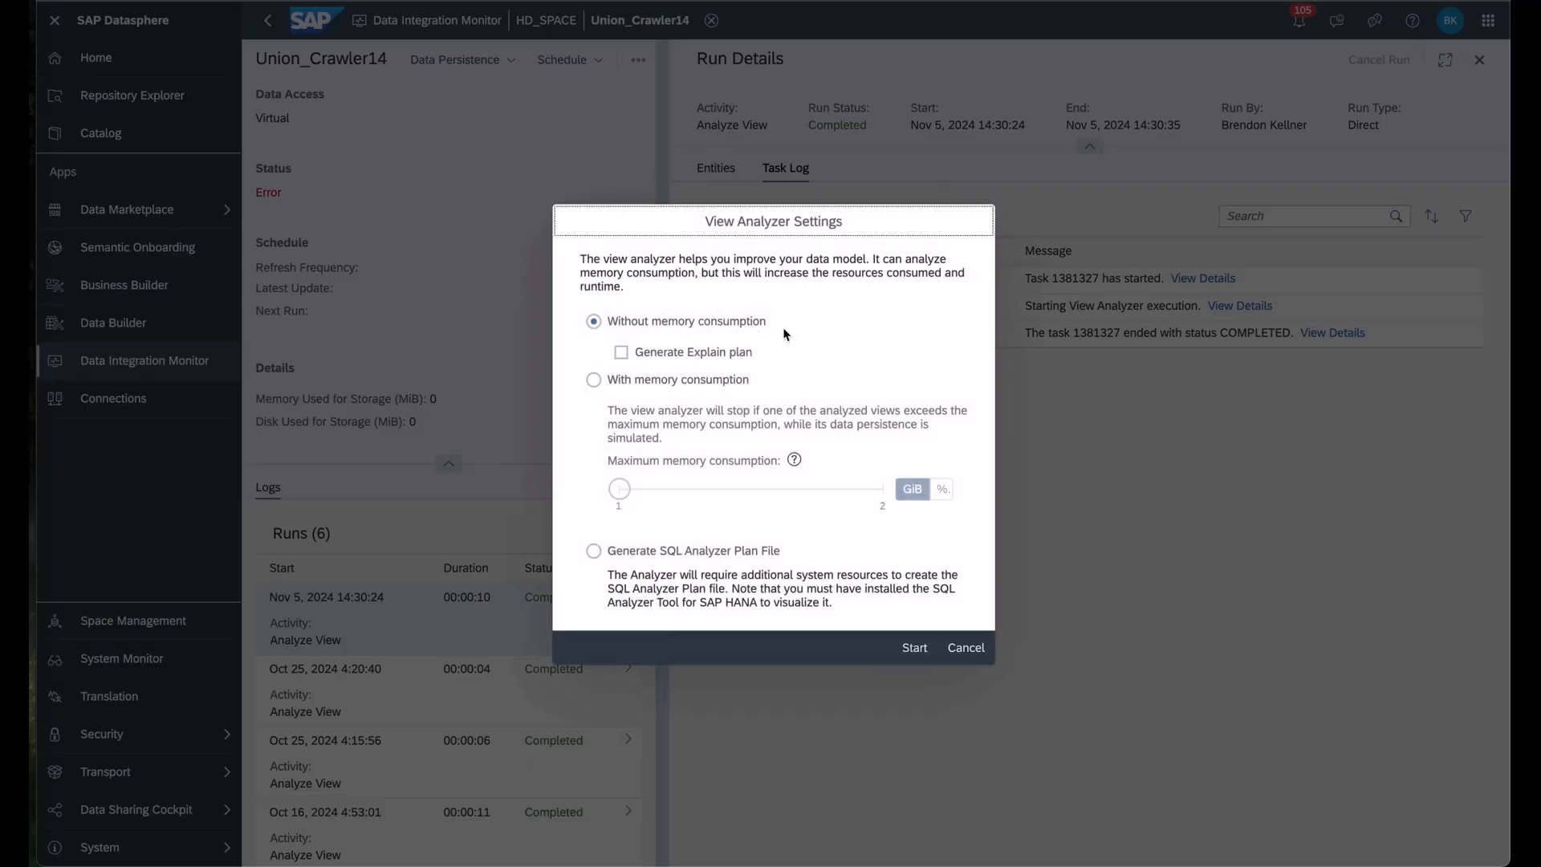
left_click(914, 647)
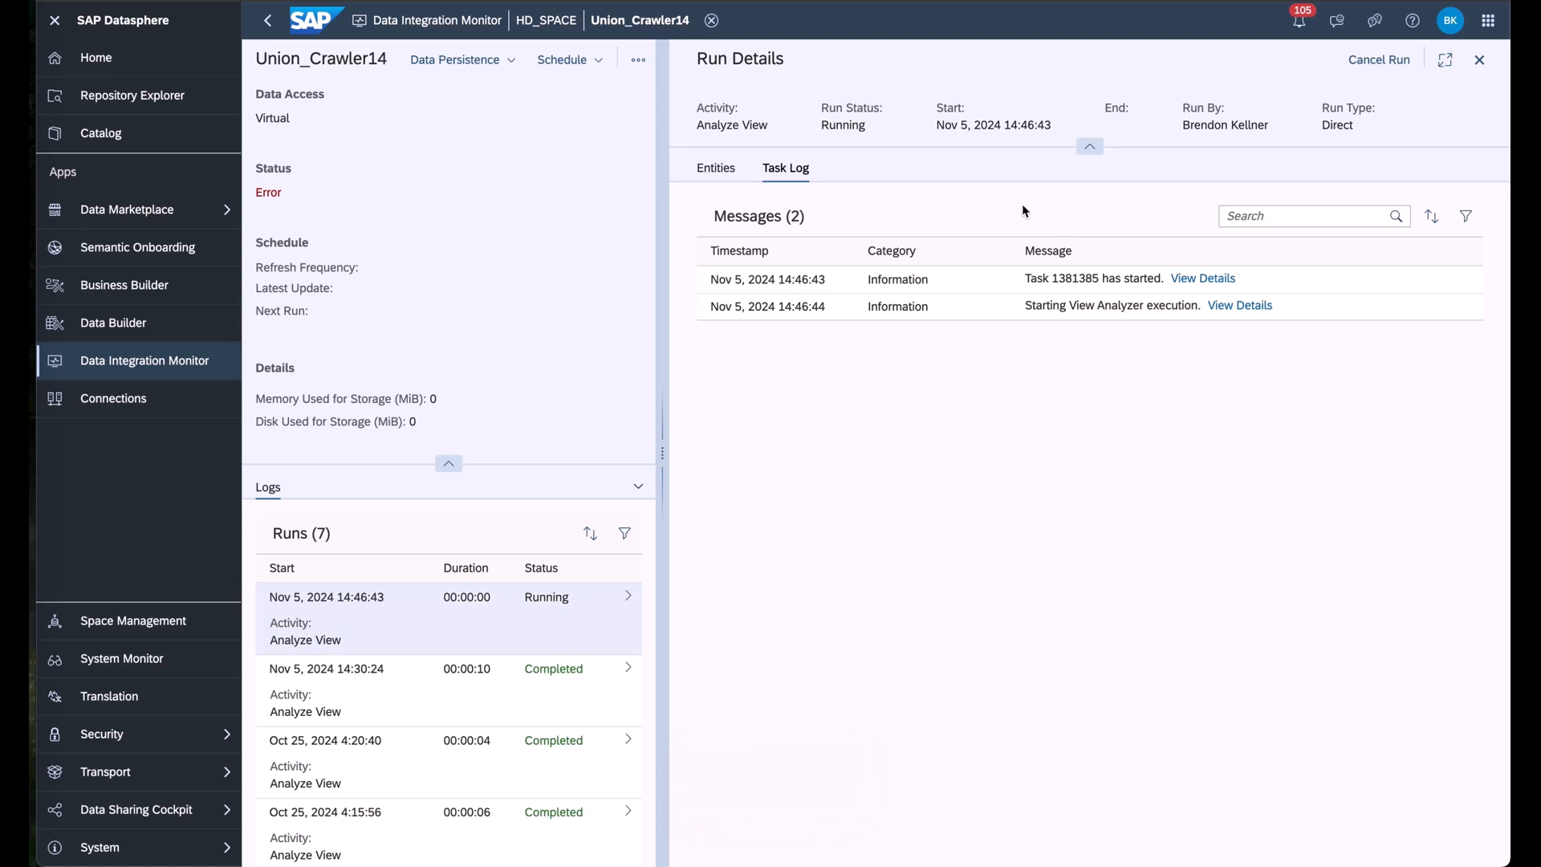
left_click(715, 167)
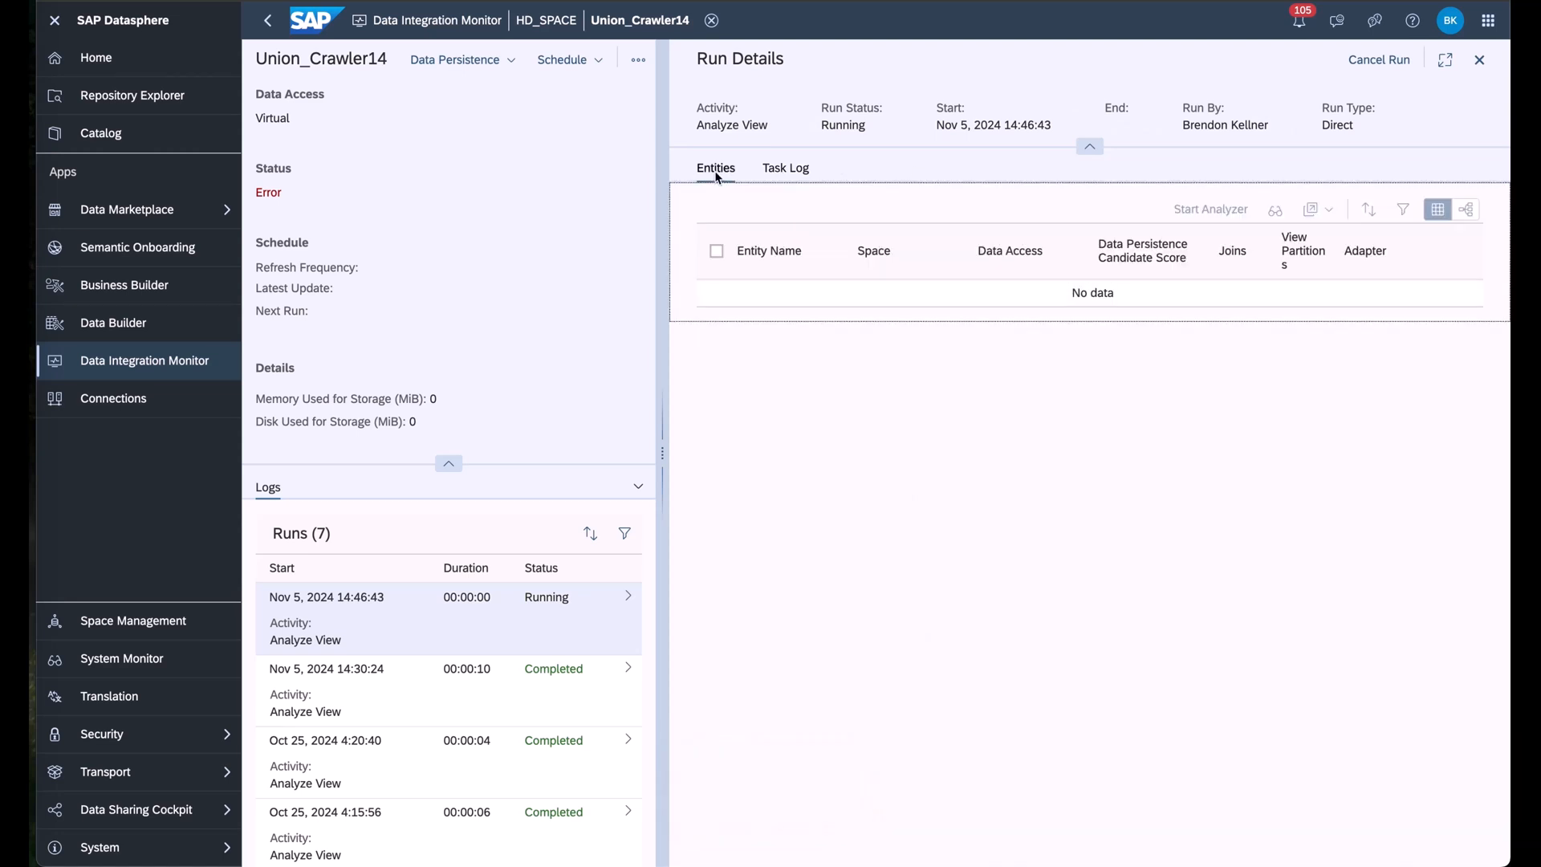
left_click(636, 59)
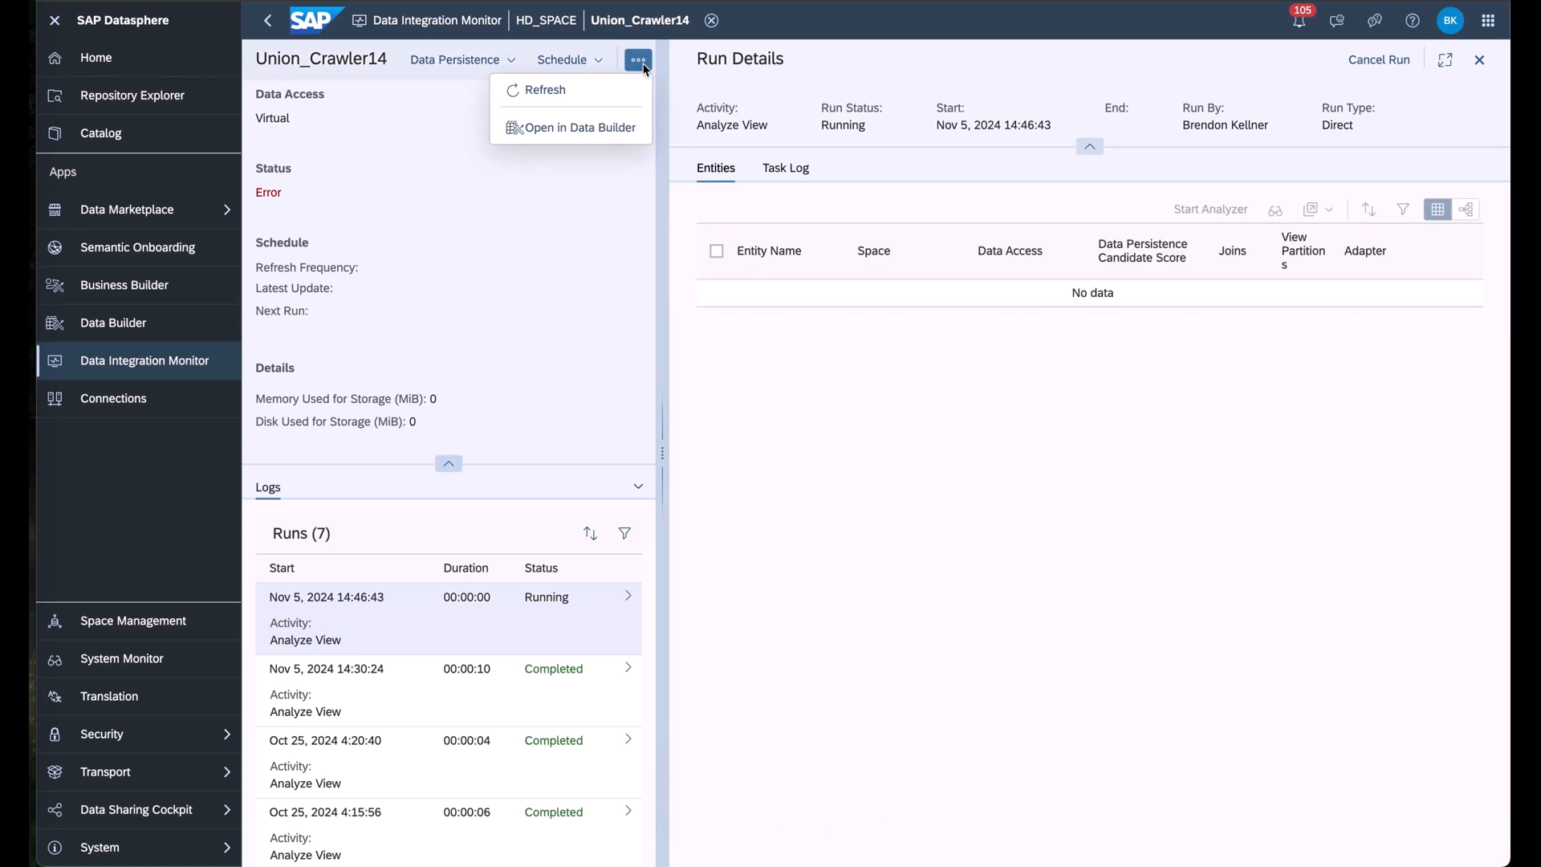
left_click(547, 89)
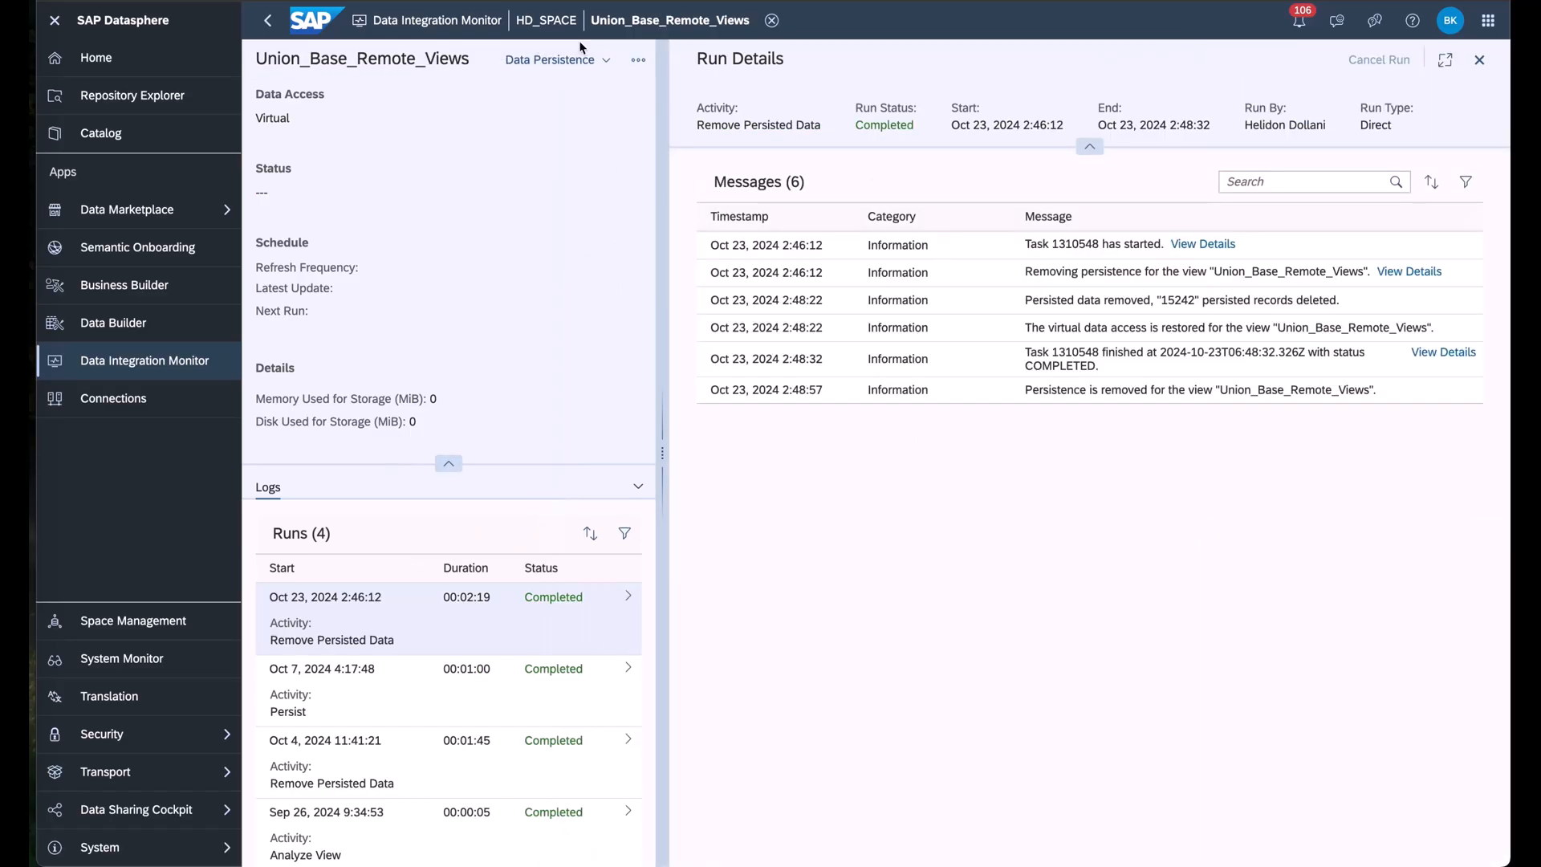
Step: Choose an action from the Data Persistence dropdown for Union_Base_Remote_Views
left_click(556, 59)
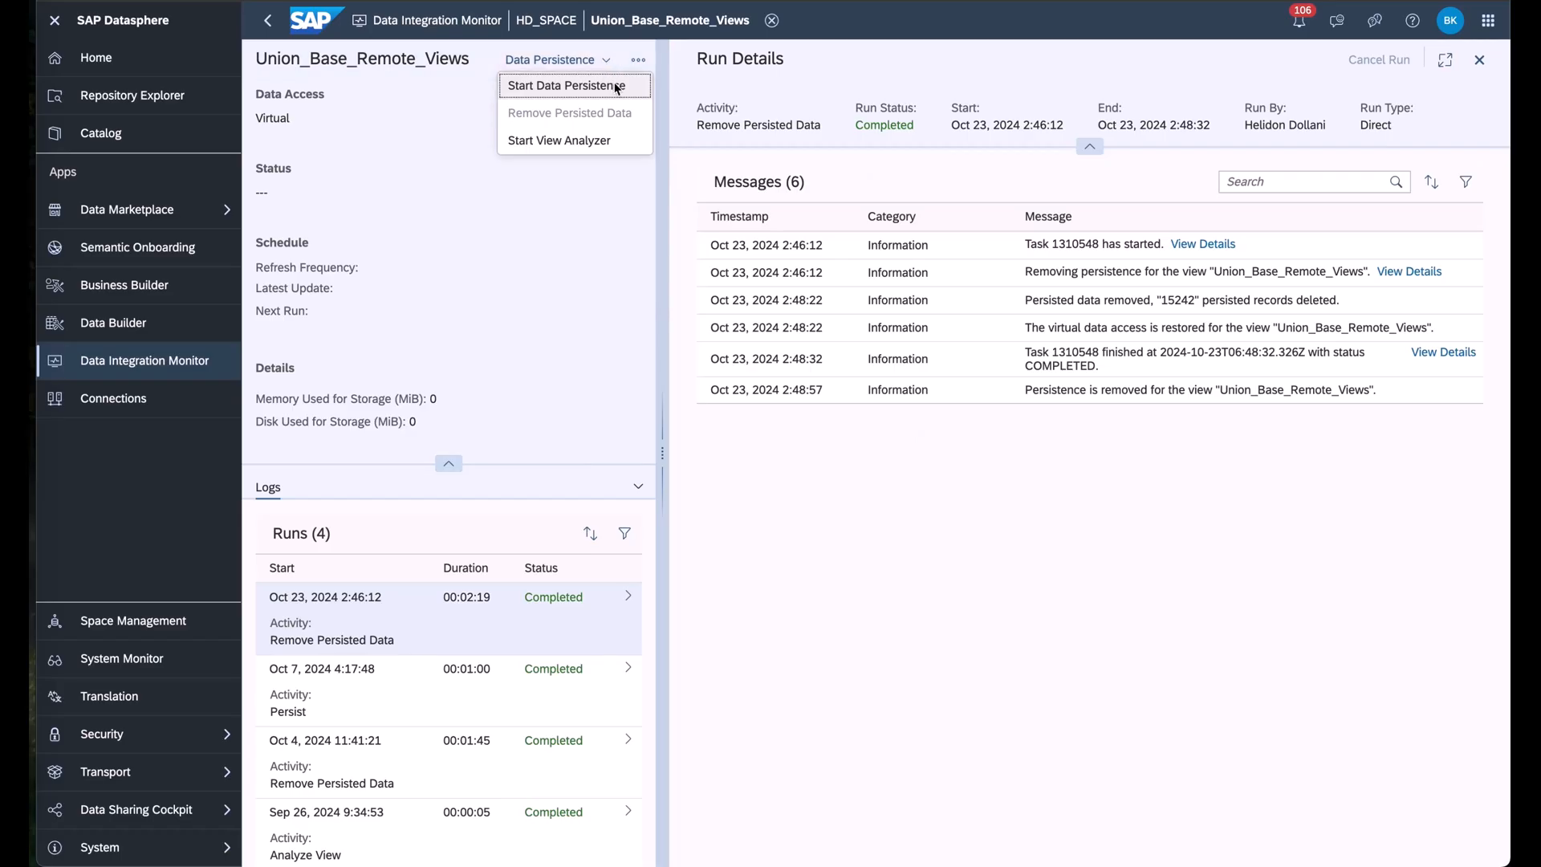
left_click(565, 86)
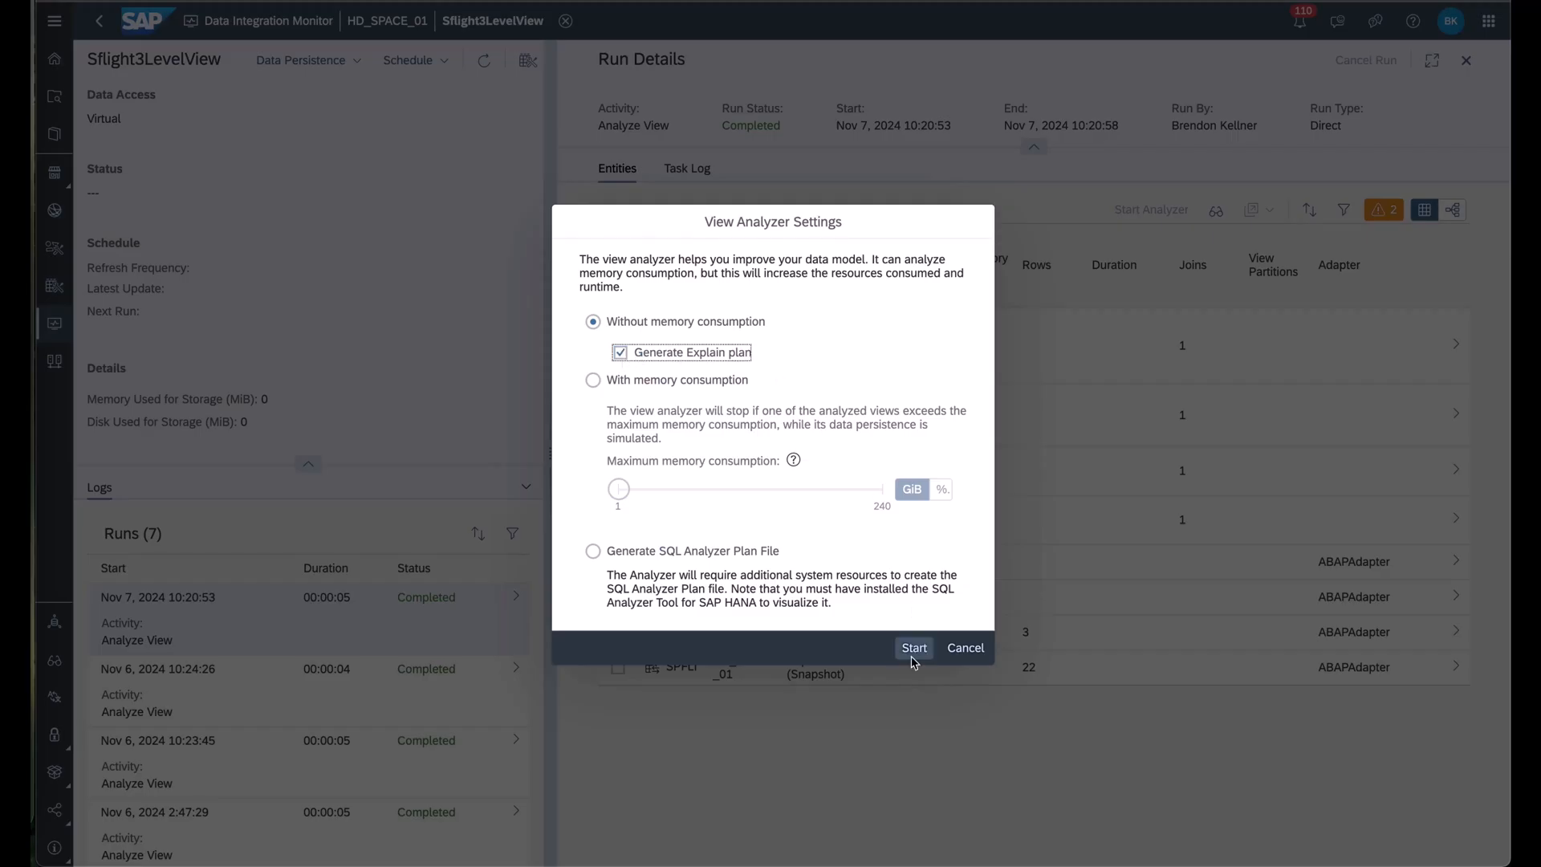
Step: Analyze Sflight3LevelView with explain plan and view the plan details from the Task Log
left_click(913, 648)
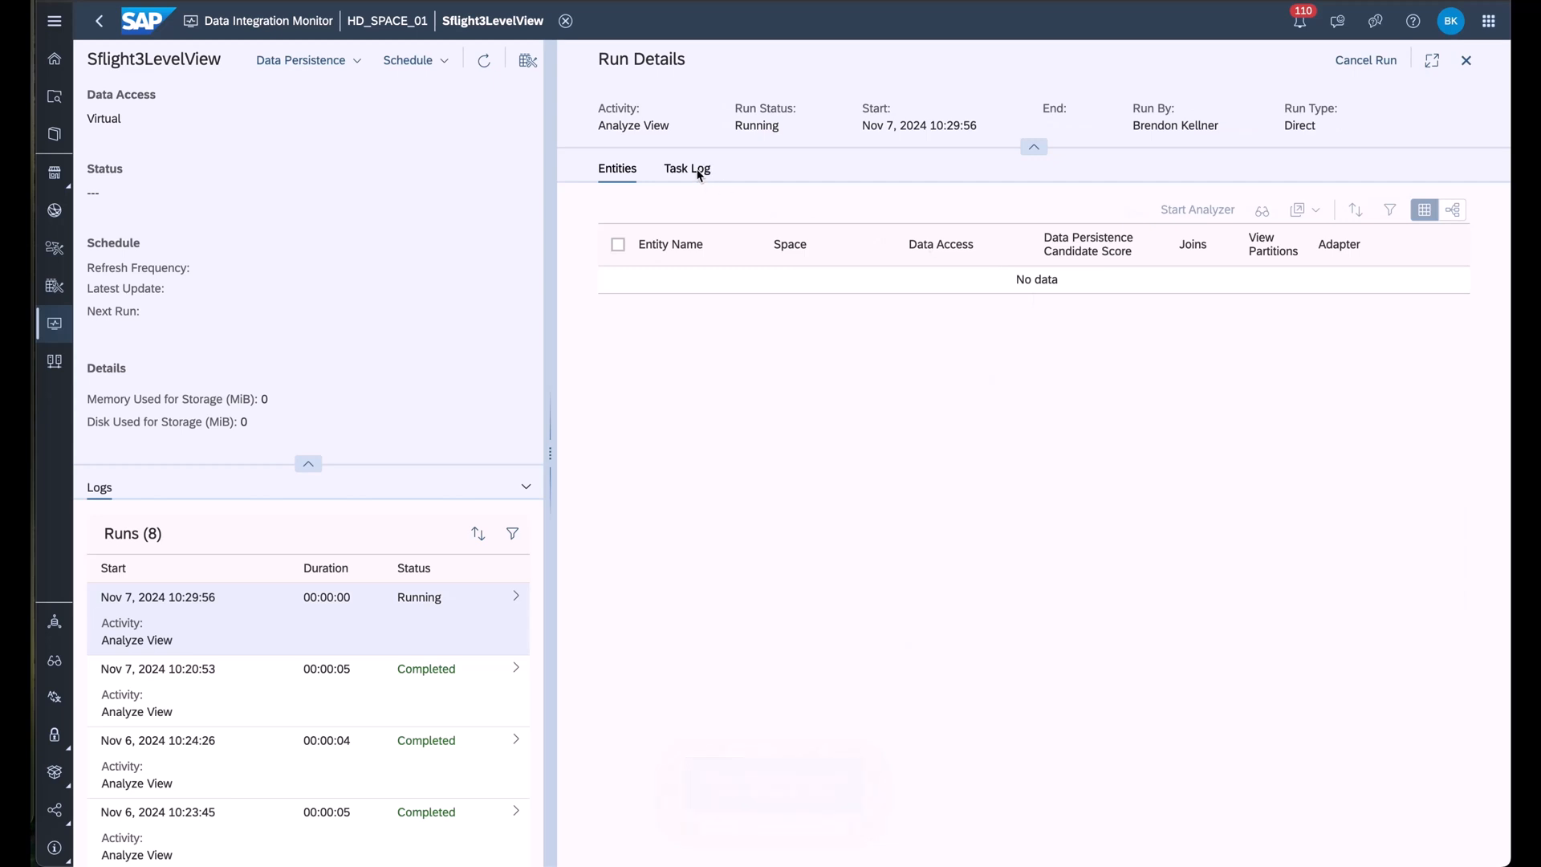
left_click(687, 168)
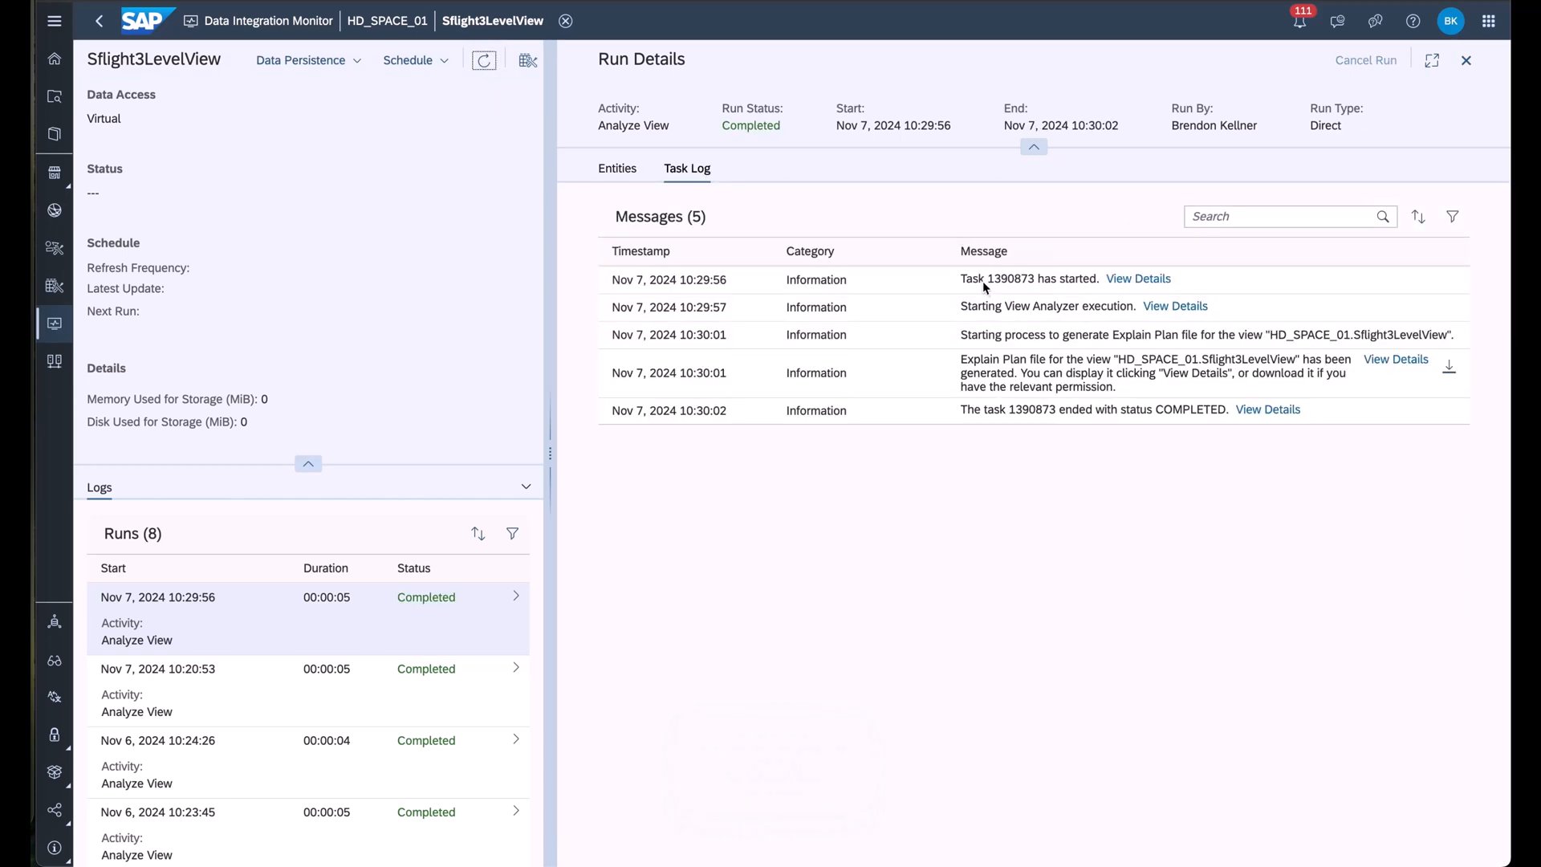
left_click(1395, 359)
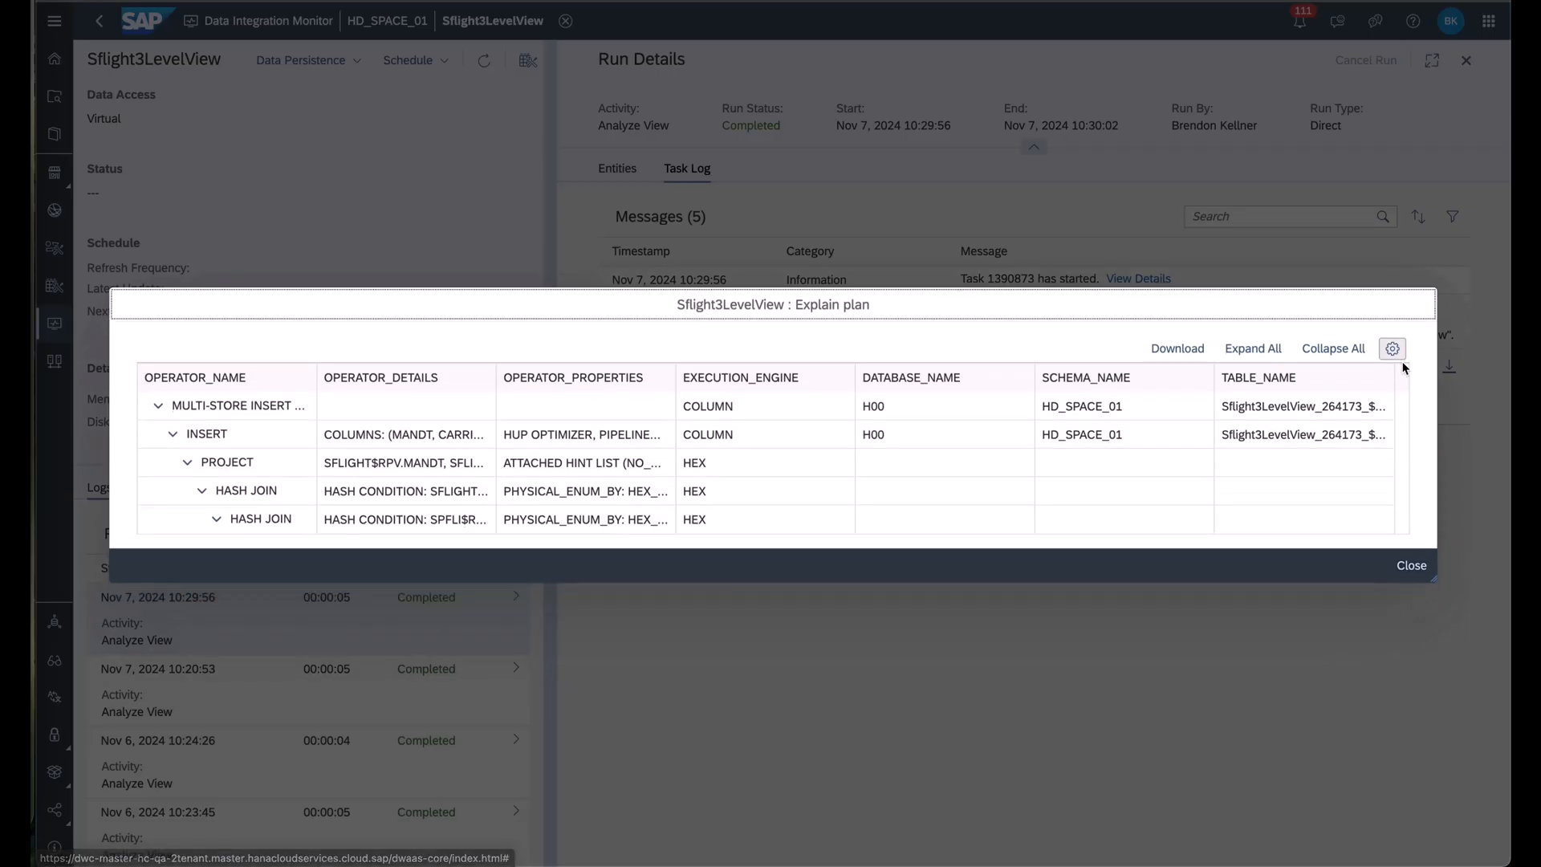